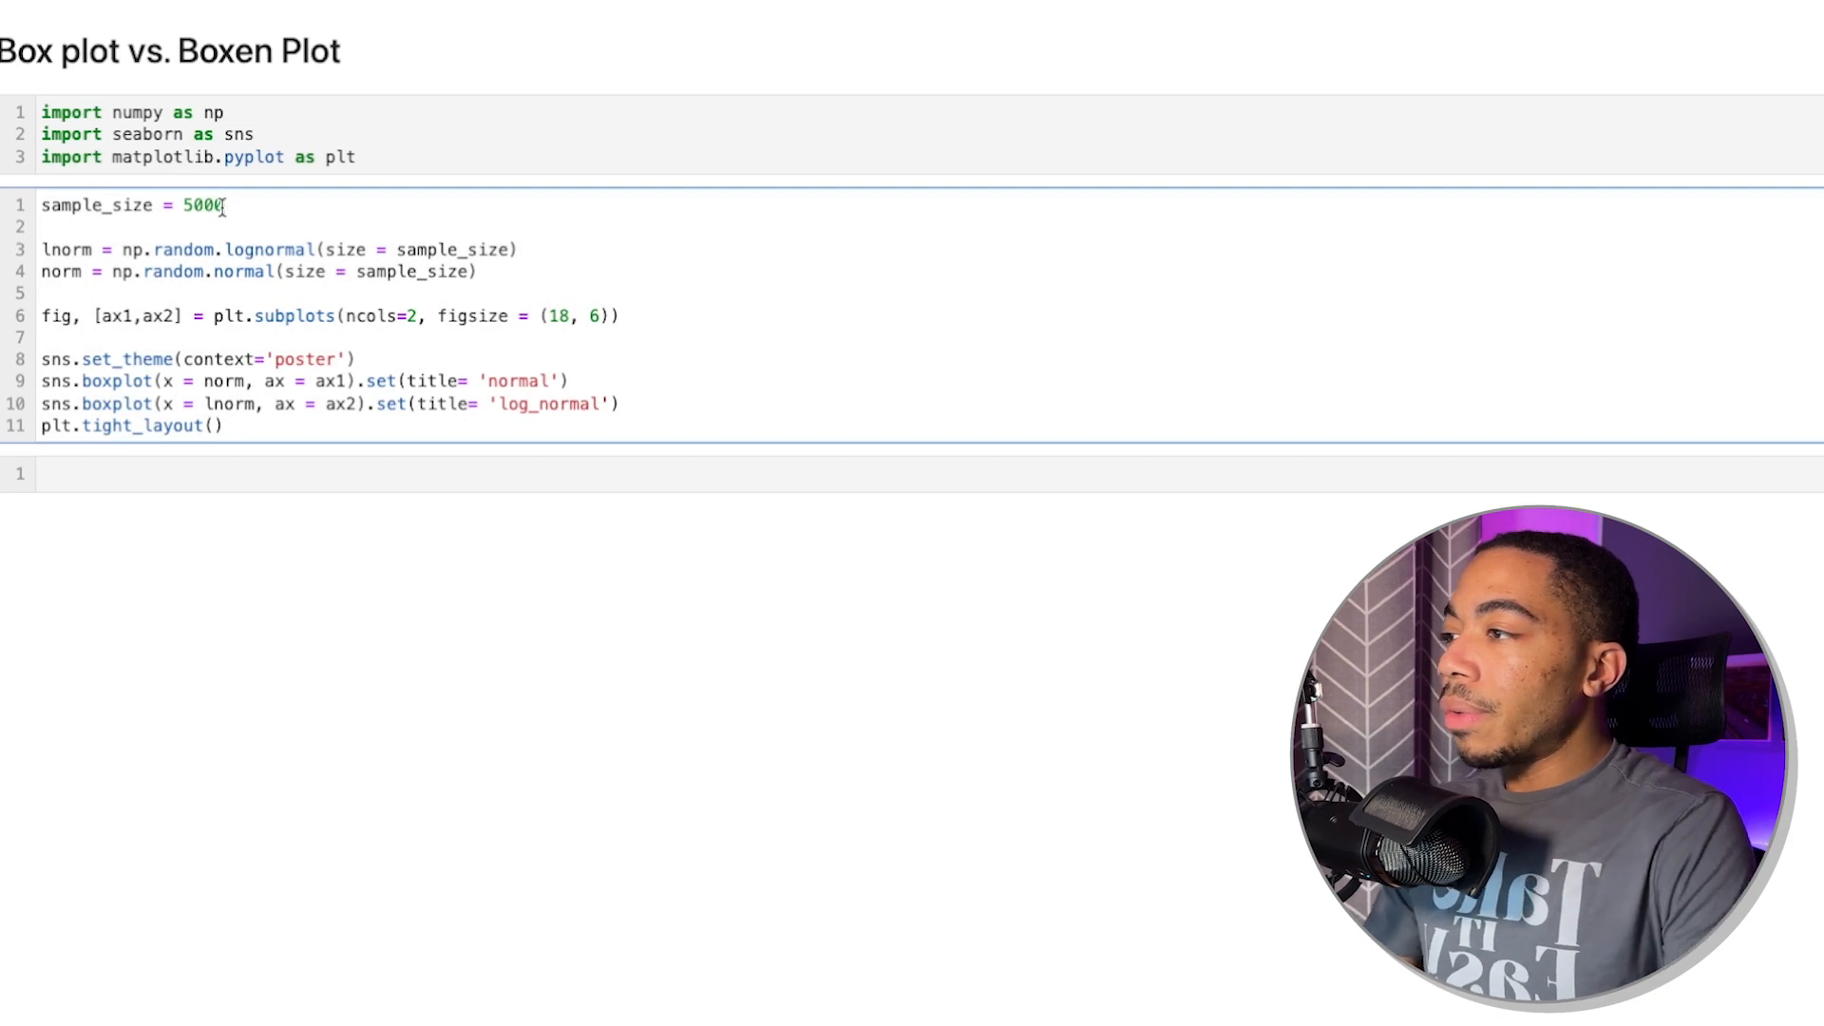
Reduce sample_size from 5000 to 50 and rerun to draw the box plots.
key(BackSpace)
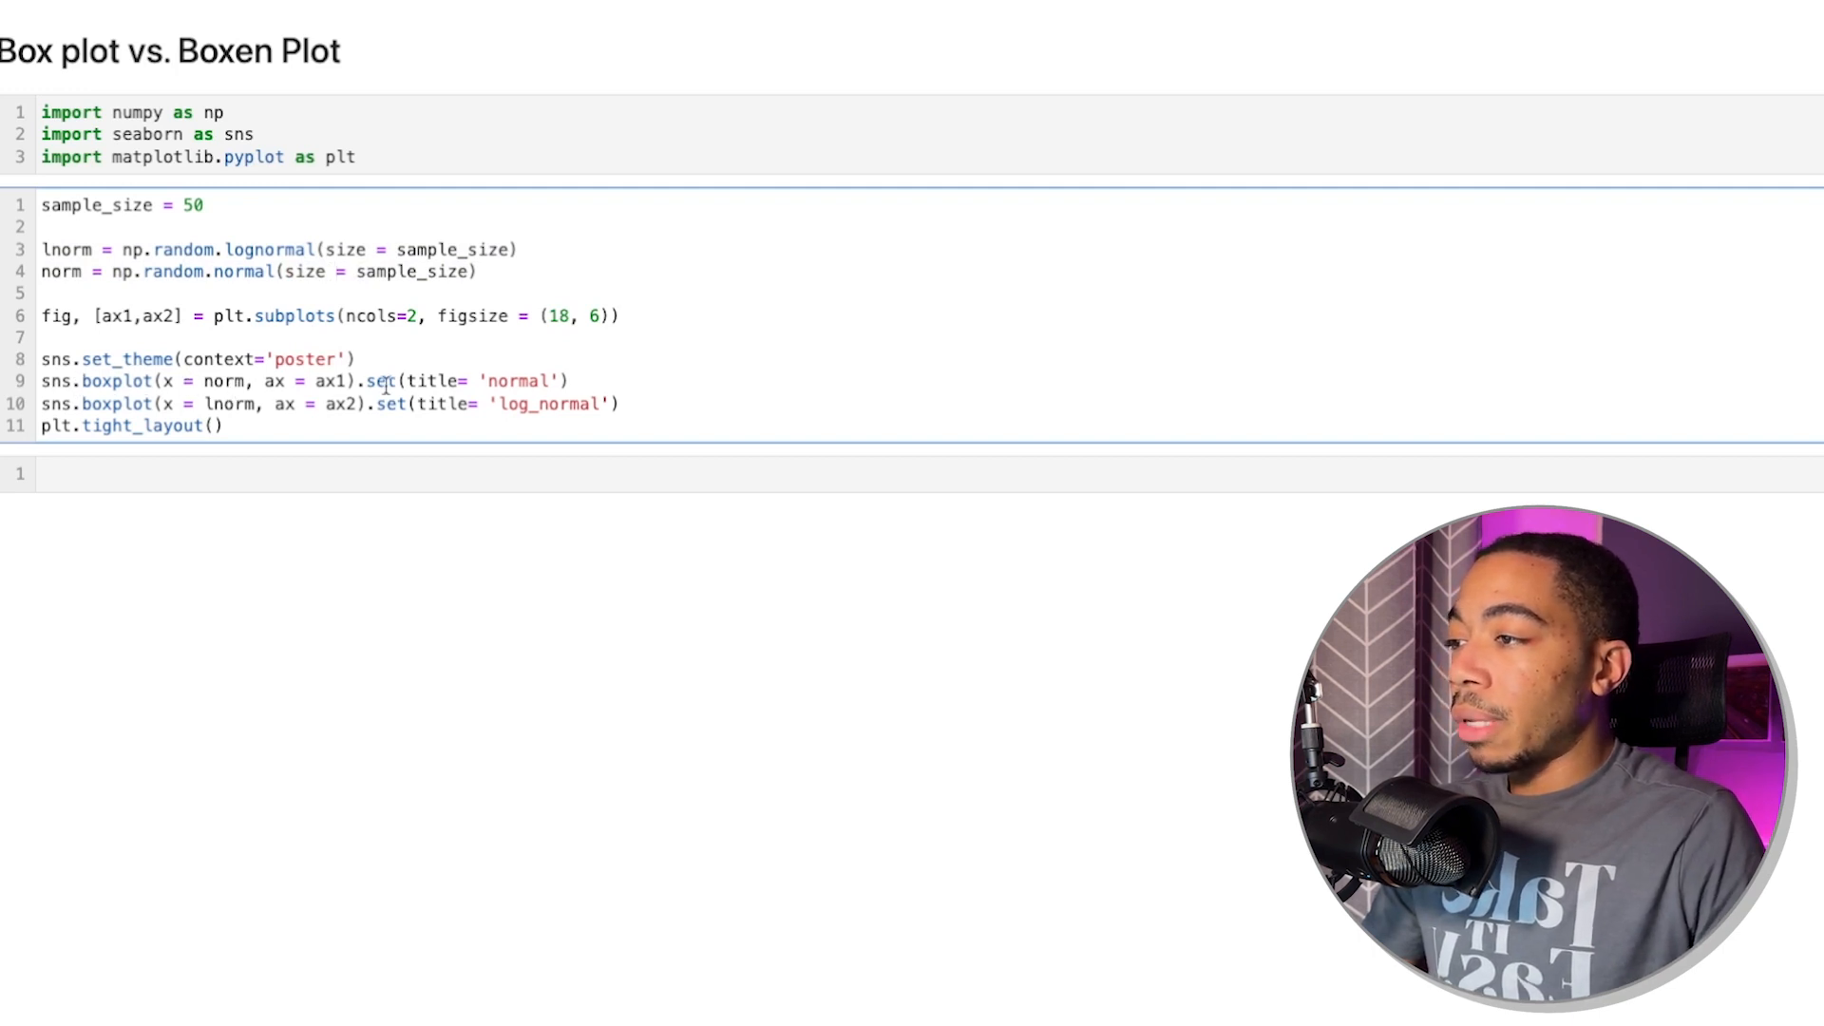
key(Shift+Enter)
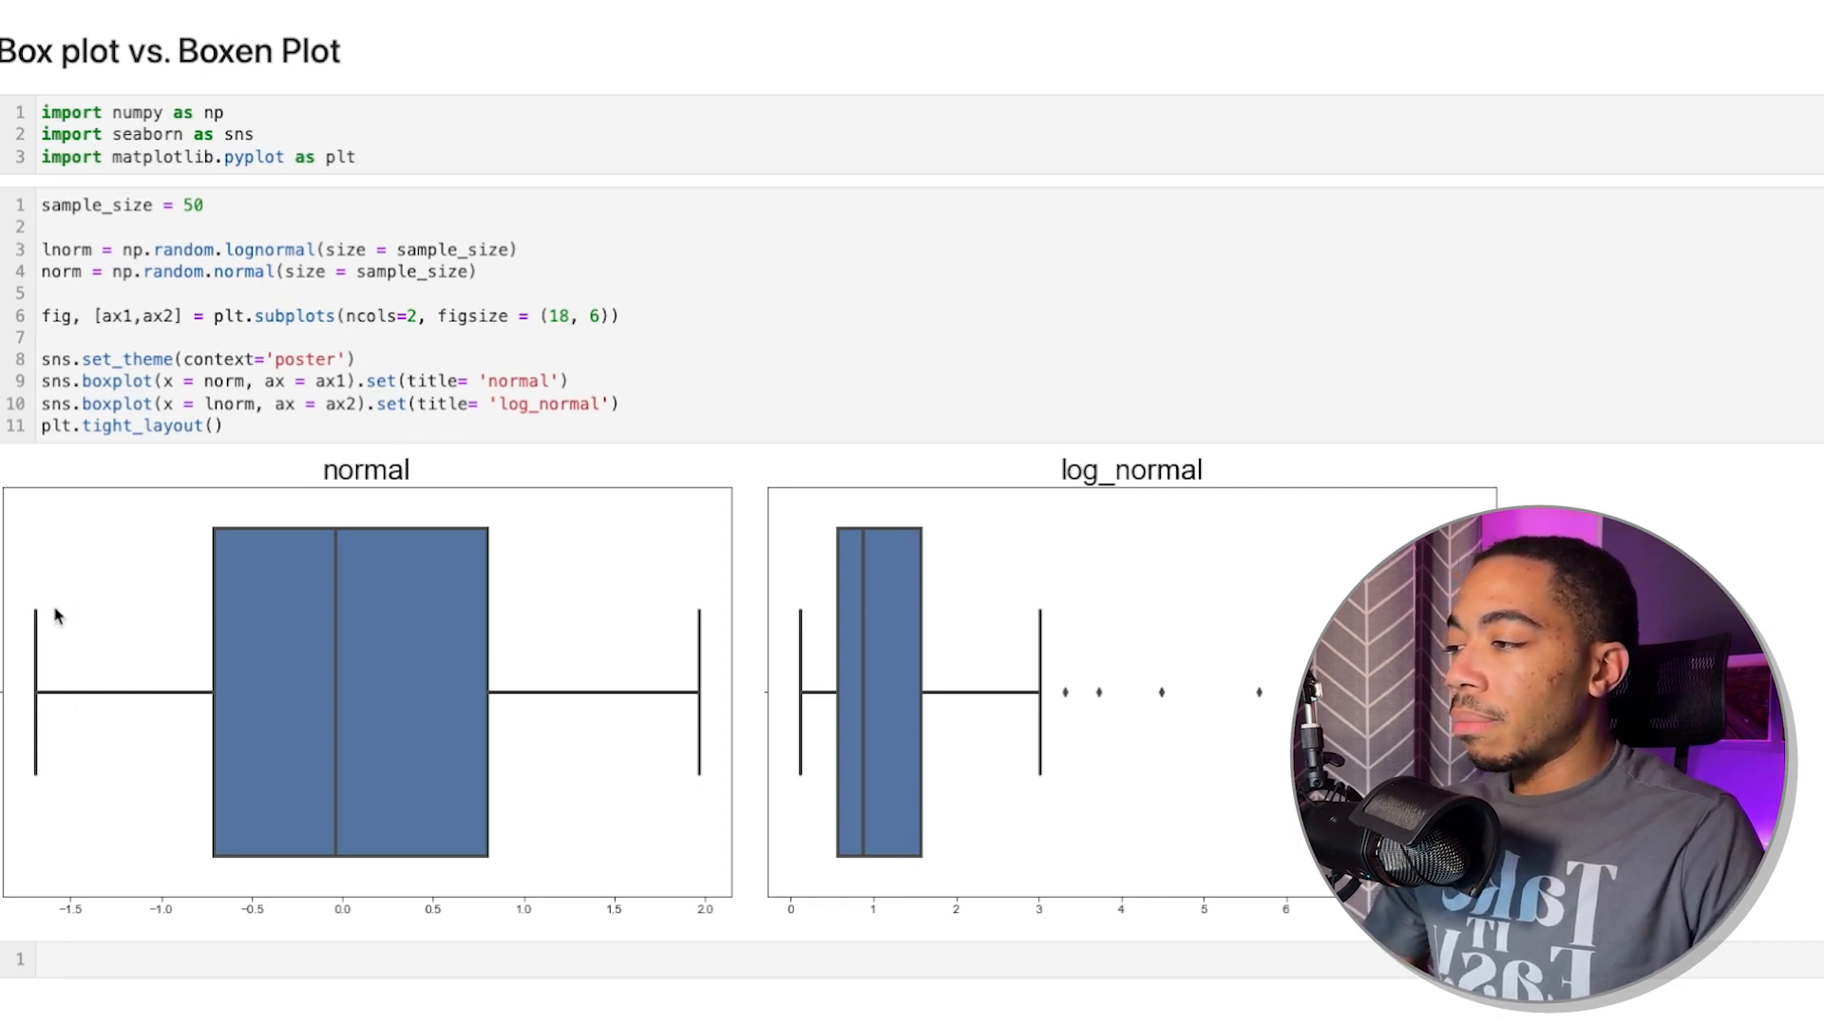
mouse_move(32, 718)
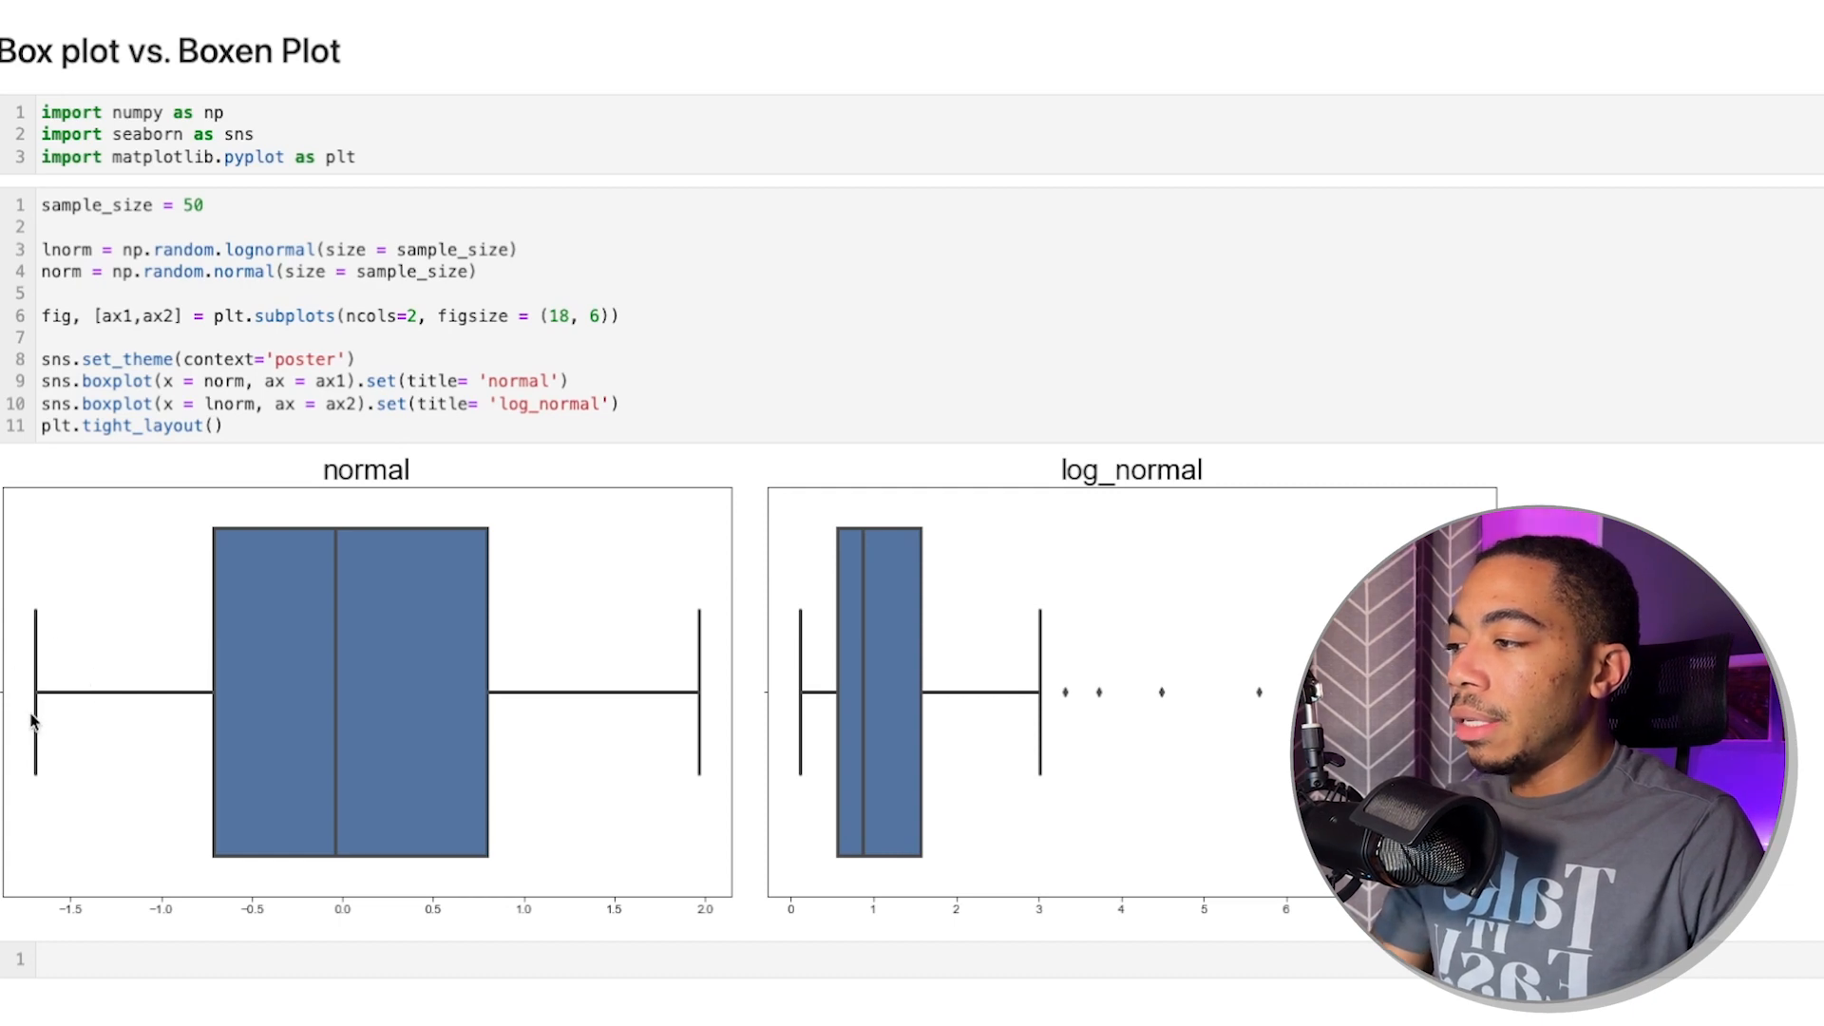
mouse_move(227, 560)
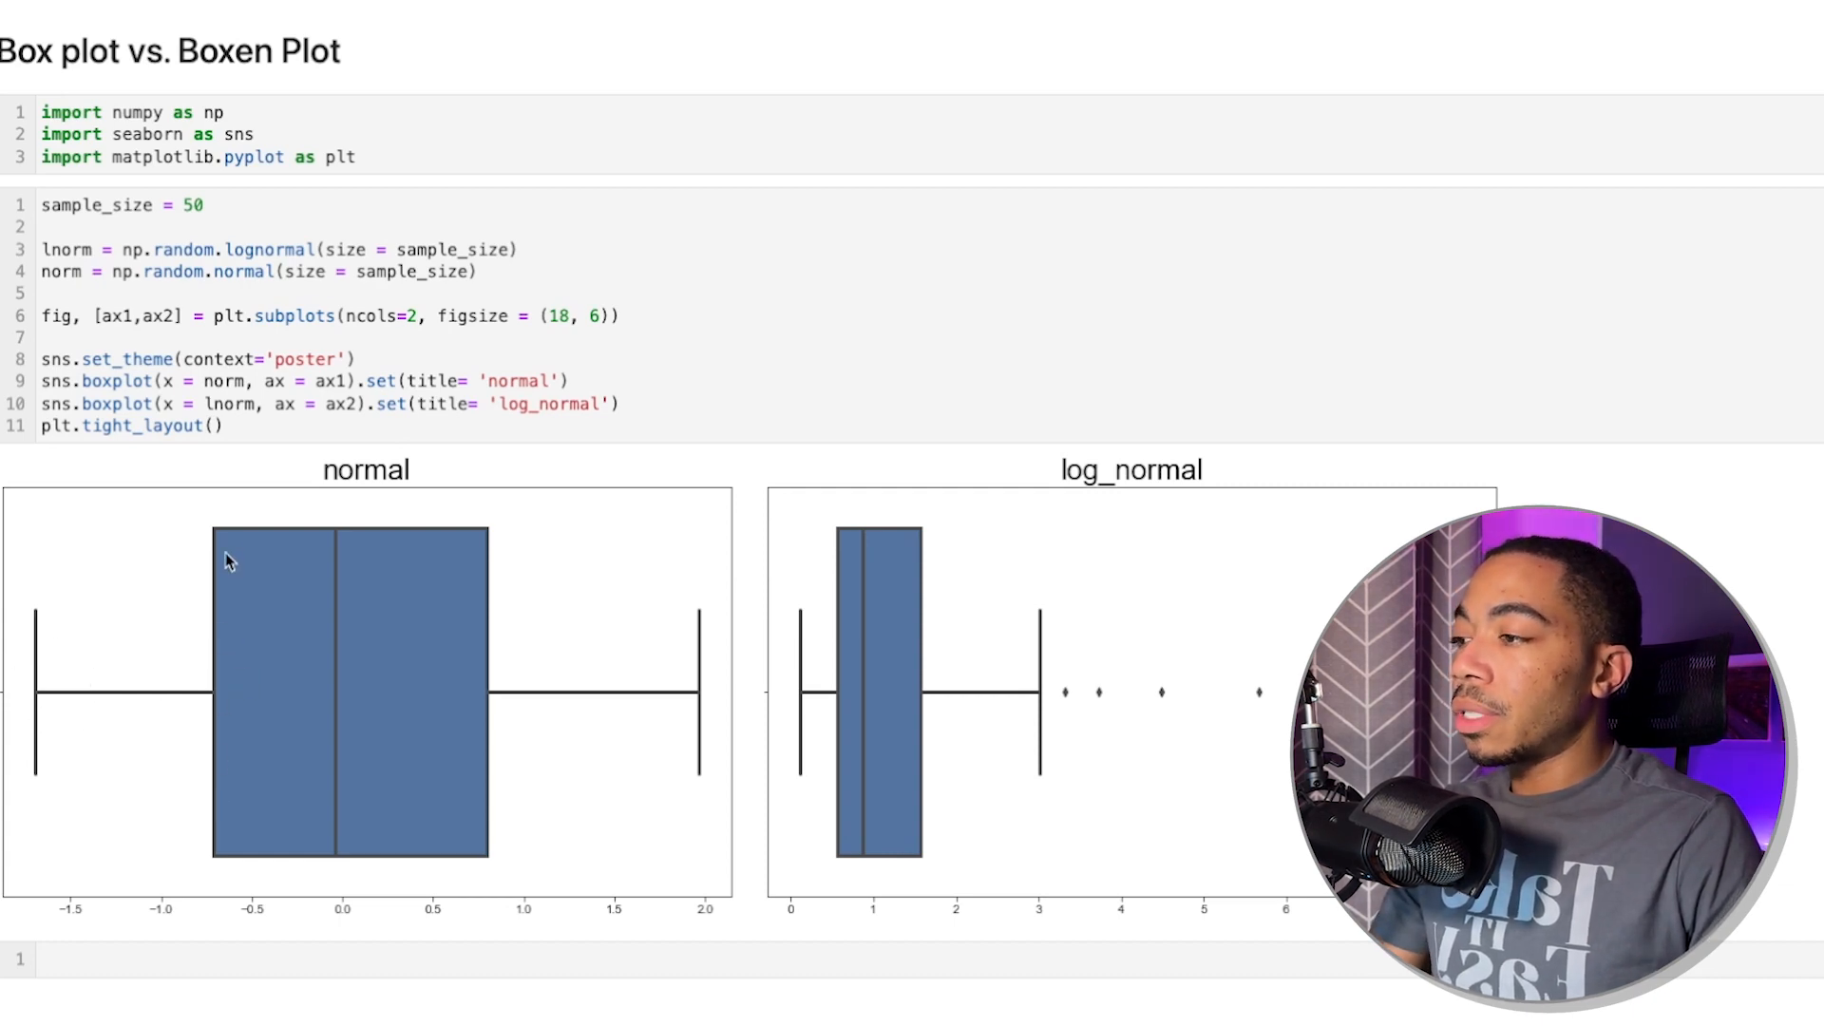
mouse_move(209, 728)
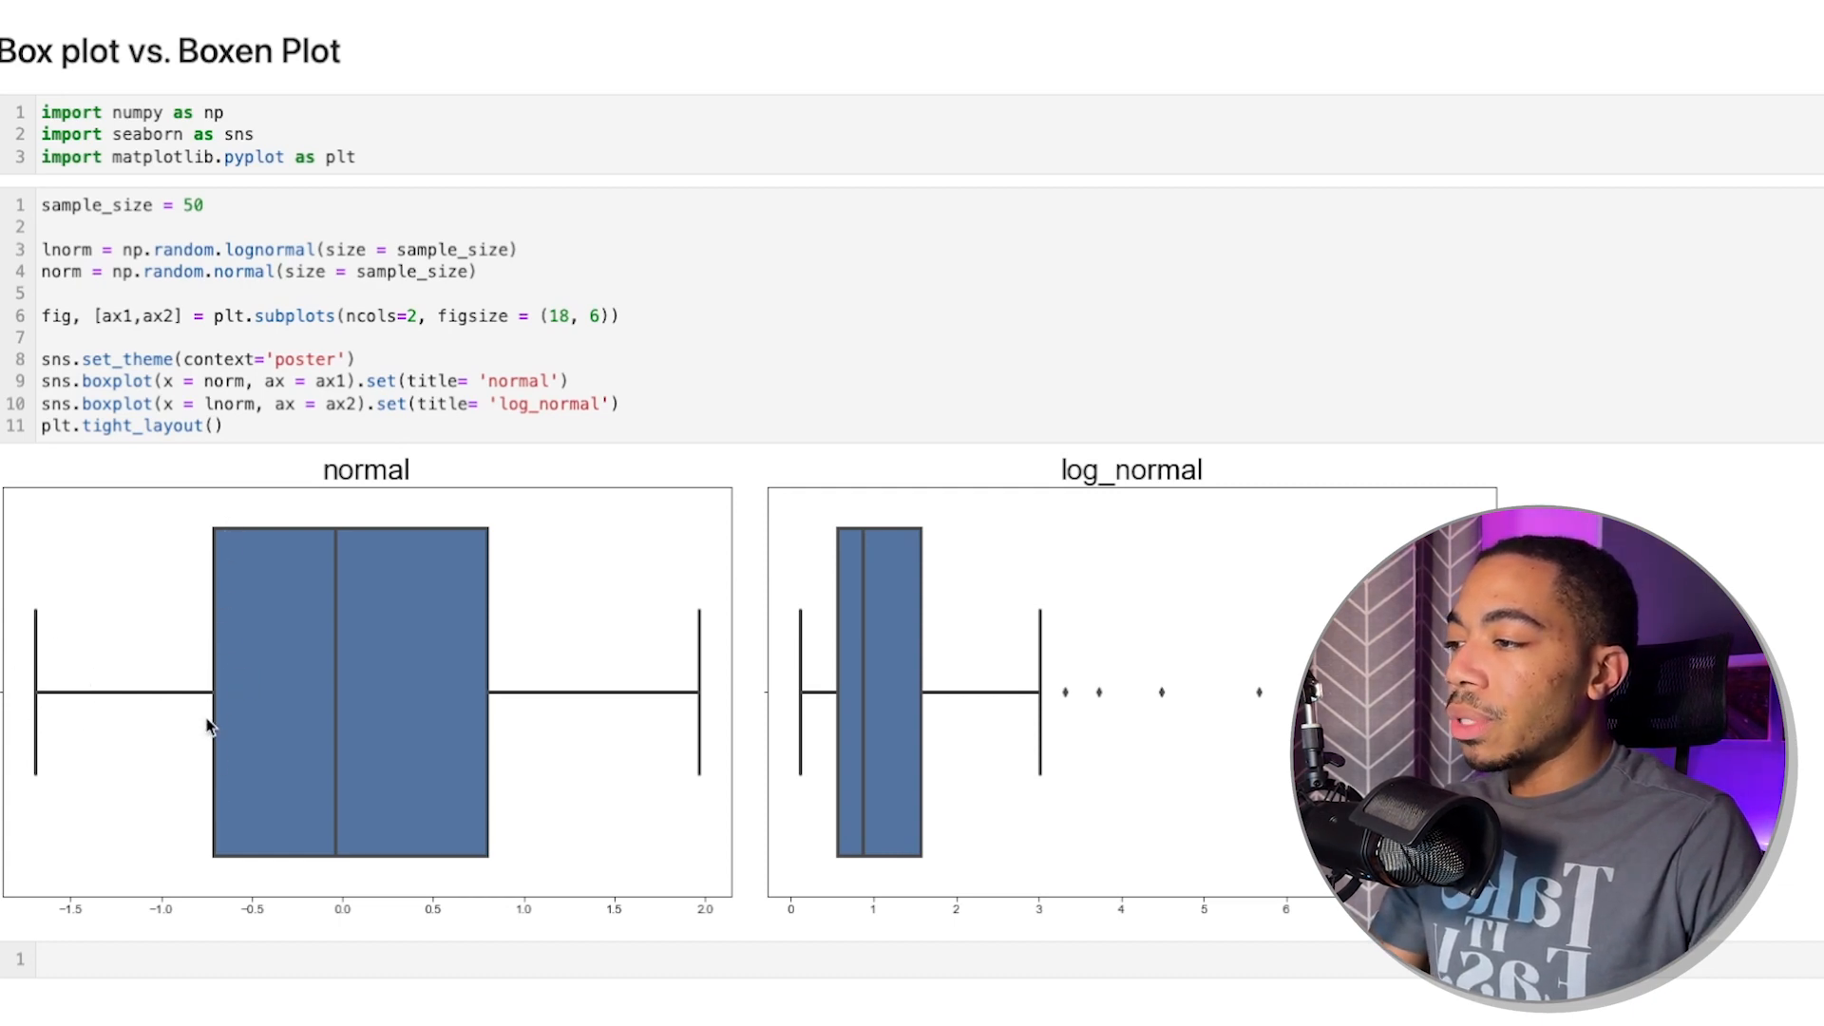
mouse_move(334, 724)
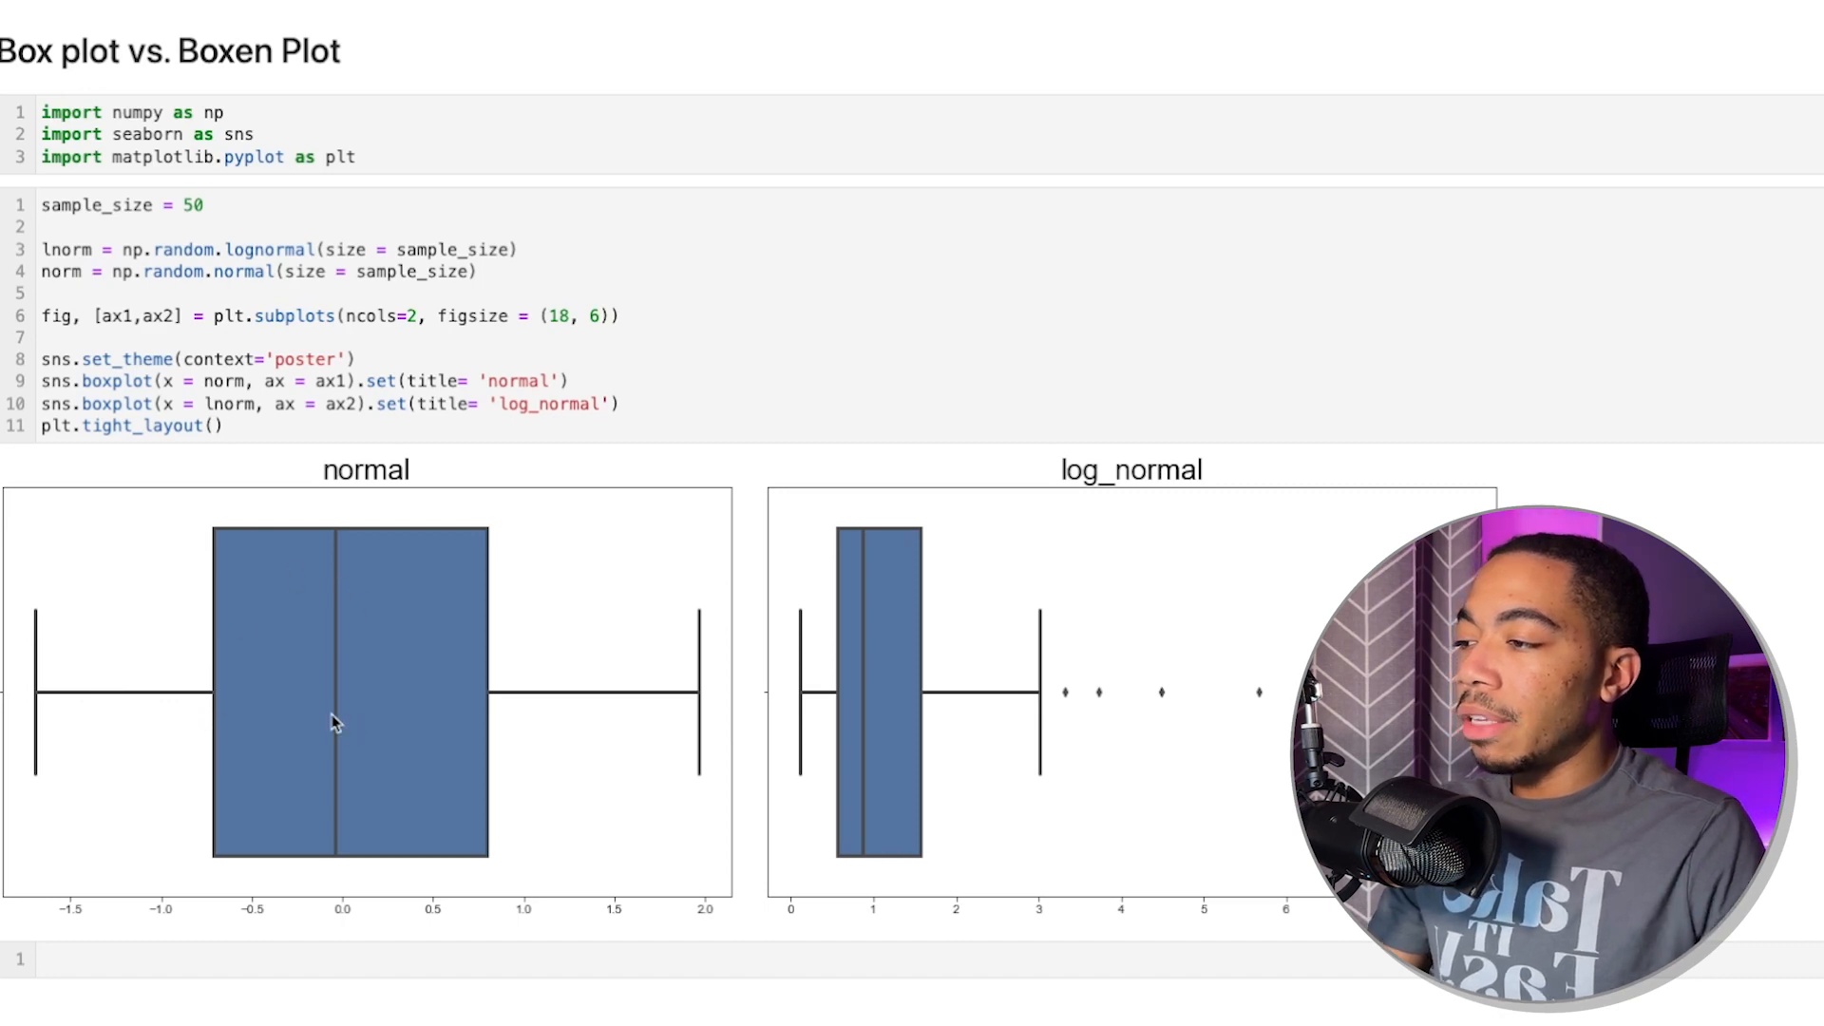
mouse_move(521, 573)
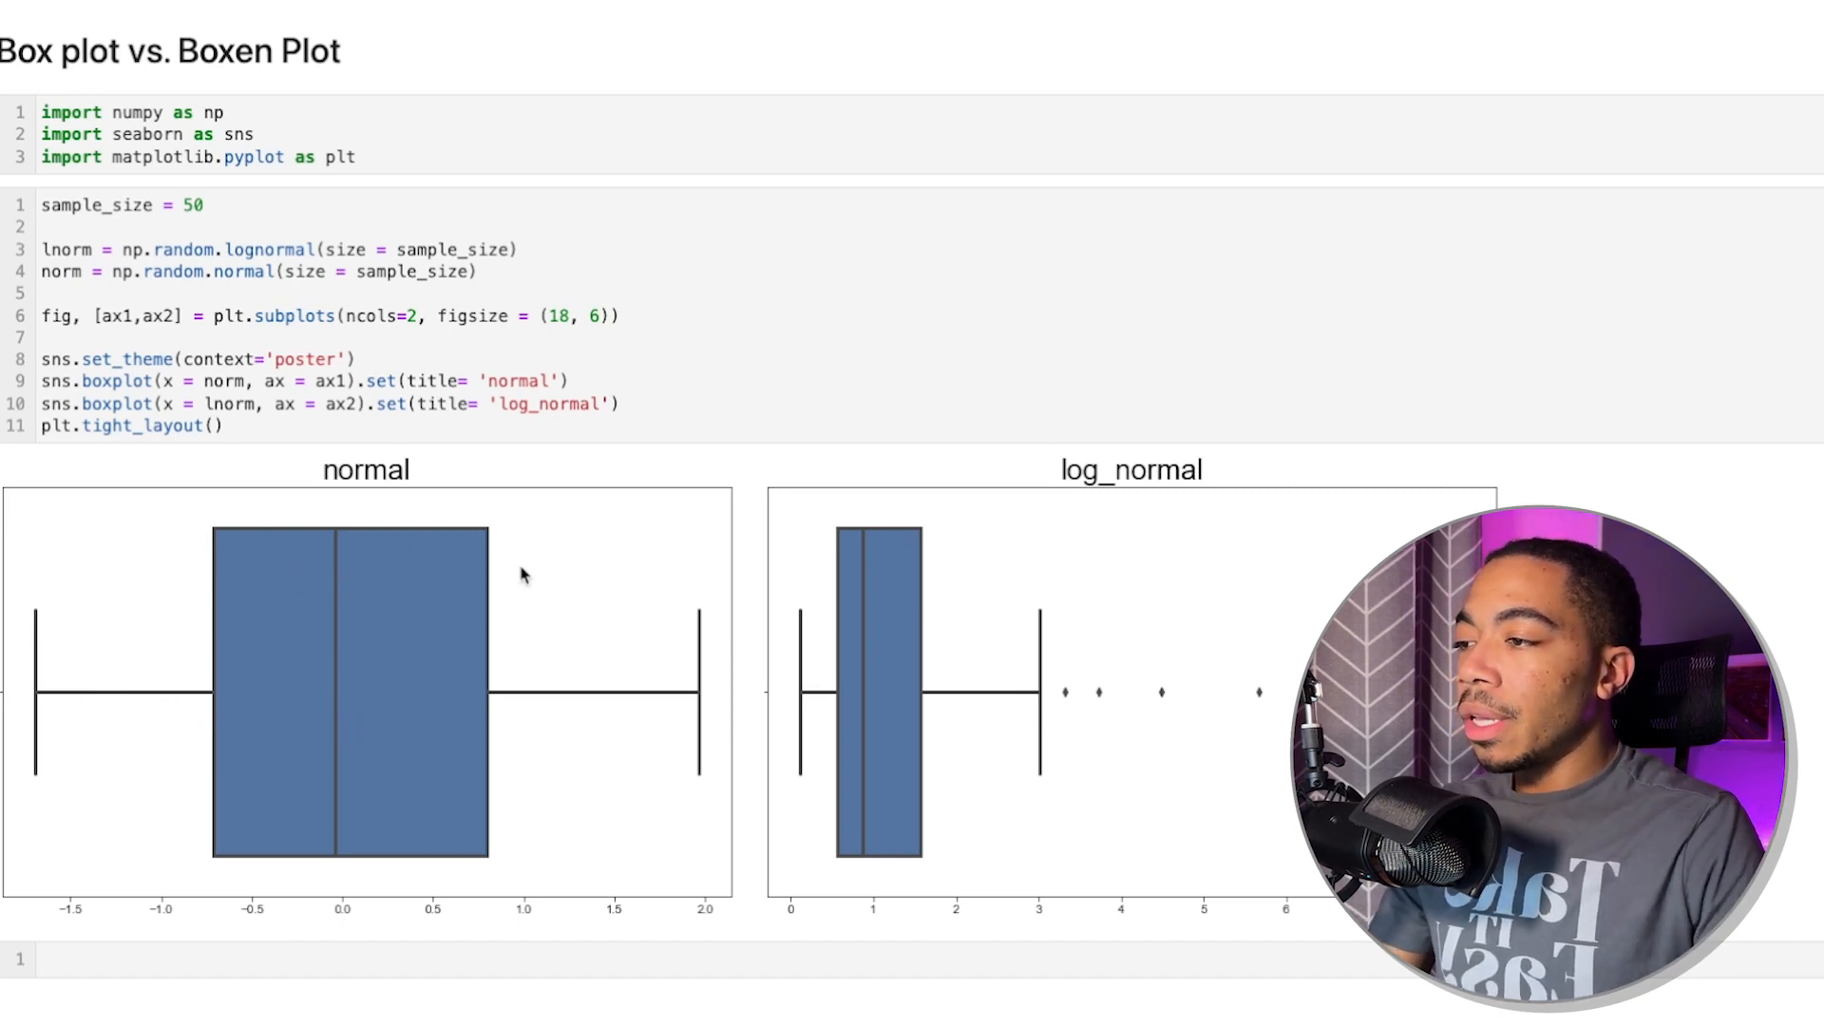
mouse_move(488, 722)
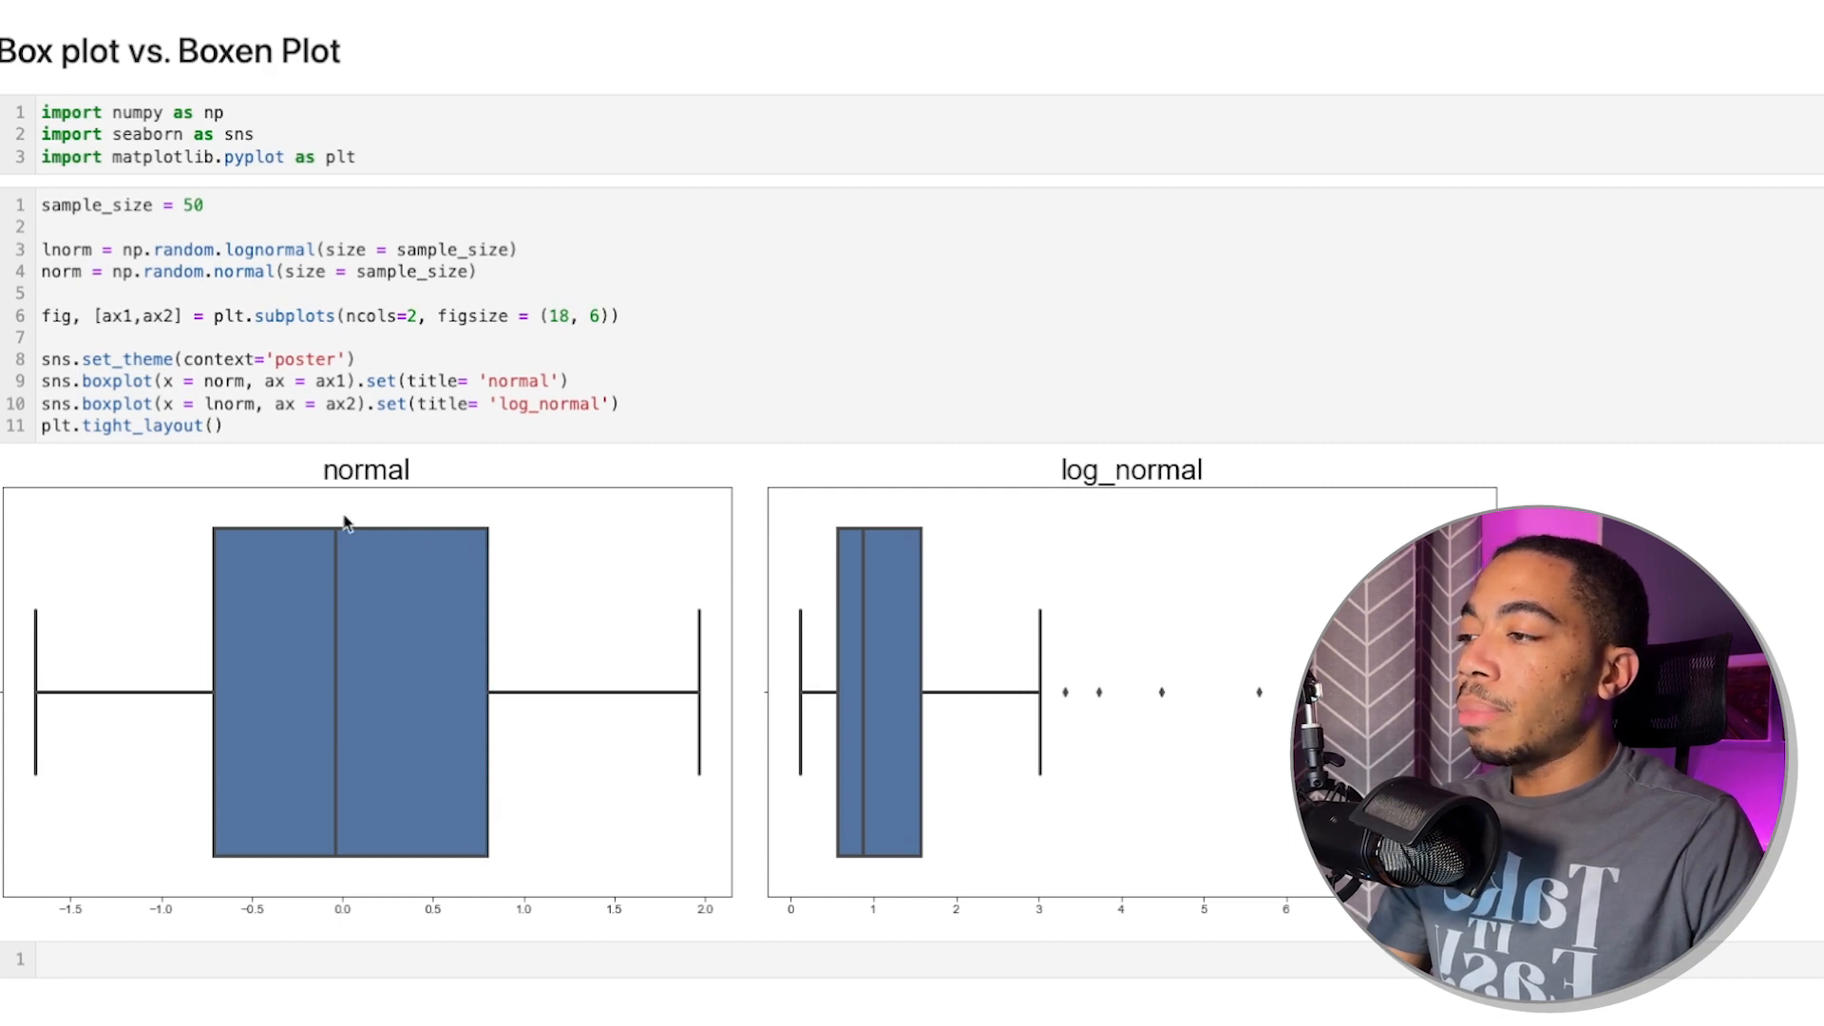
mouse_move(687, 697)
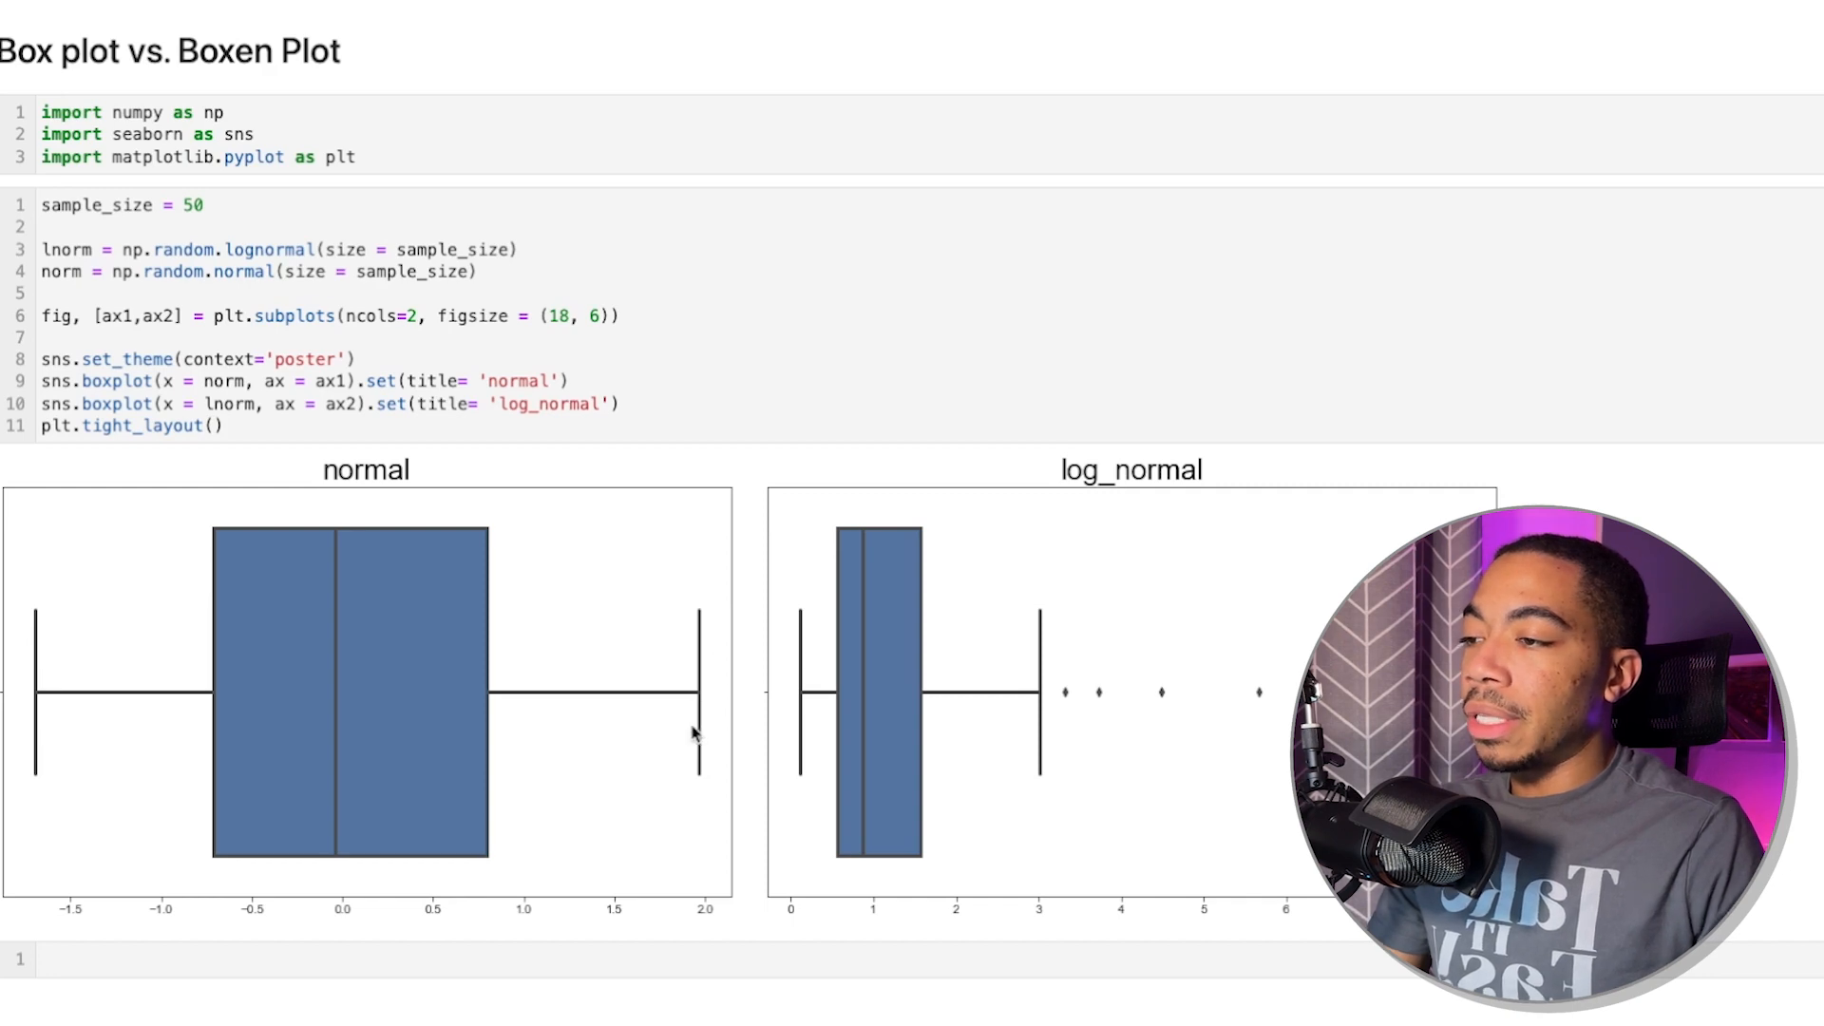
mouse_move(836, 648)
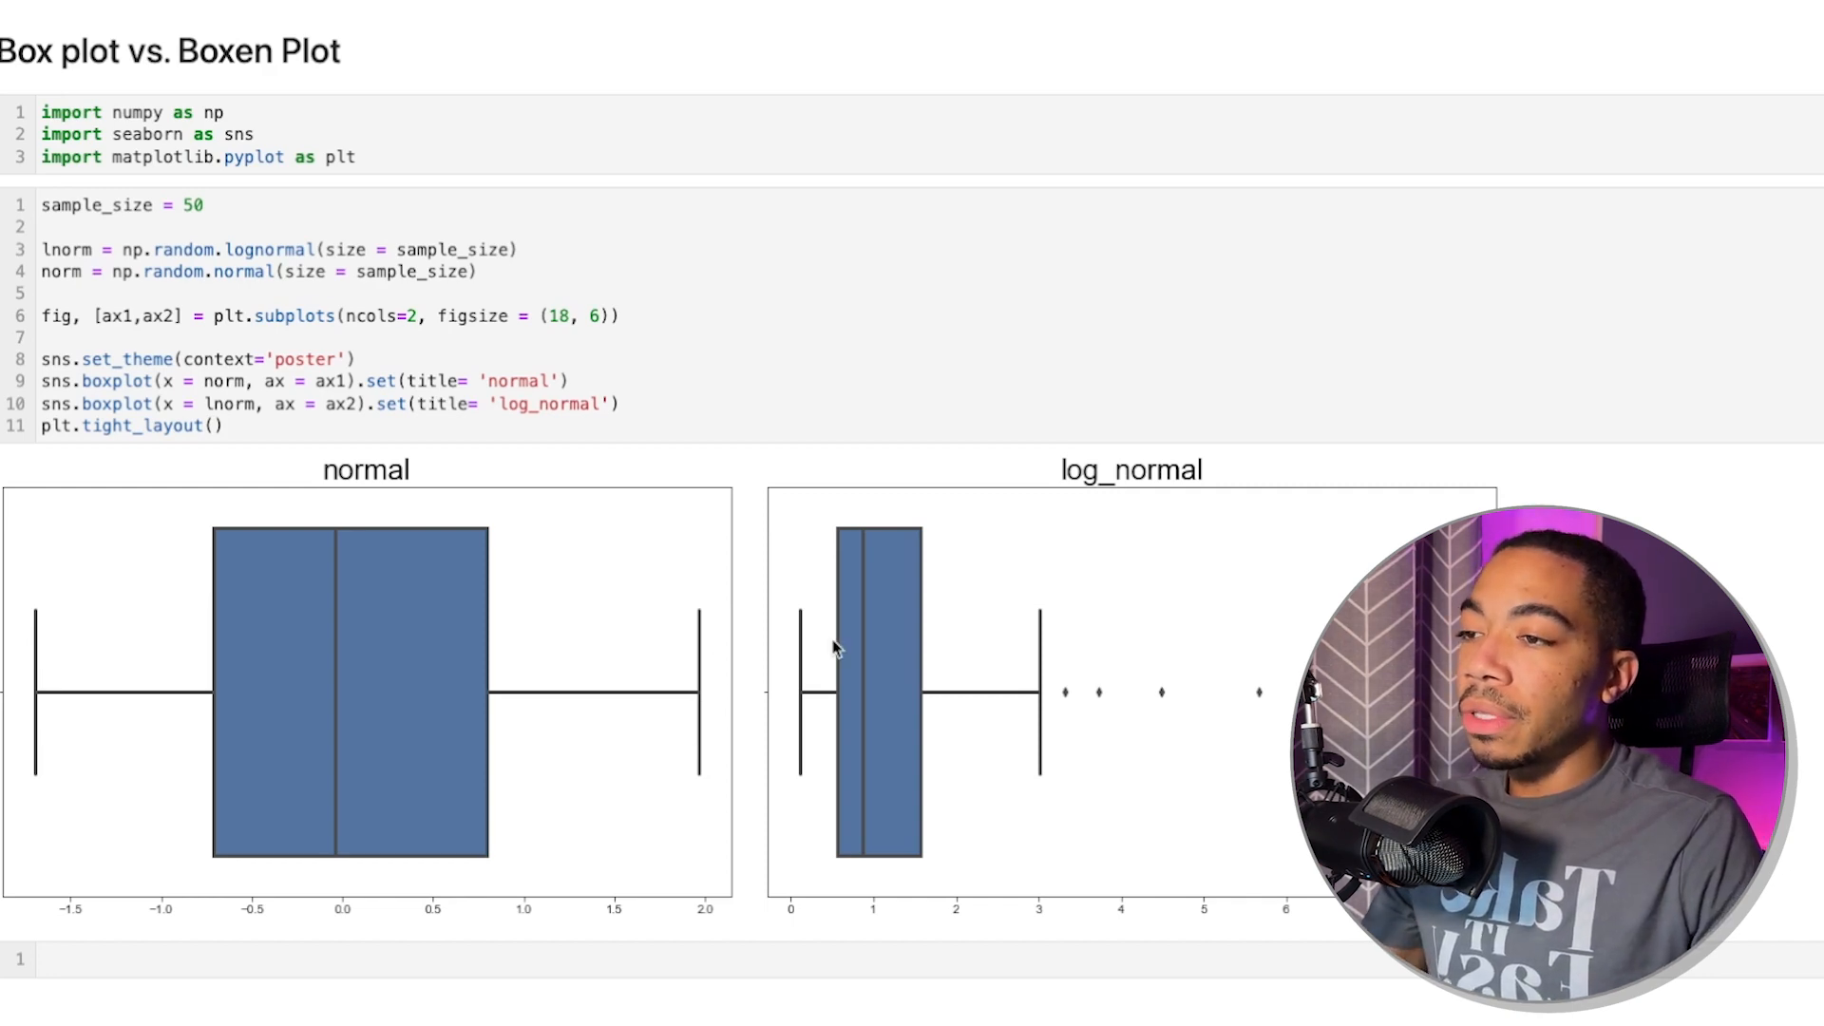
mouse_move(925, 587)
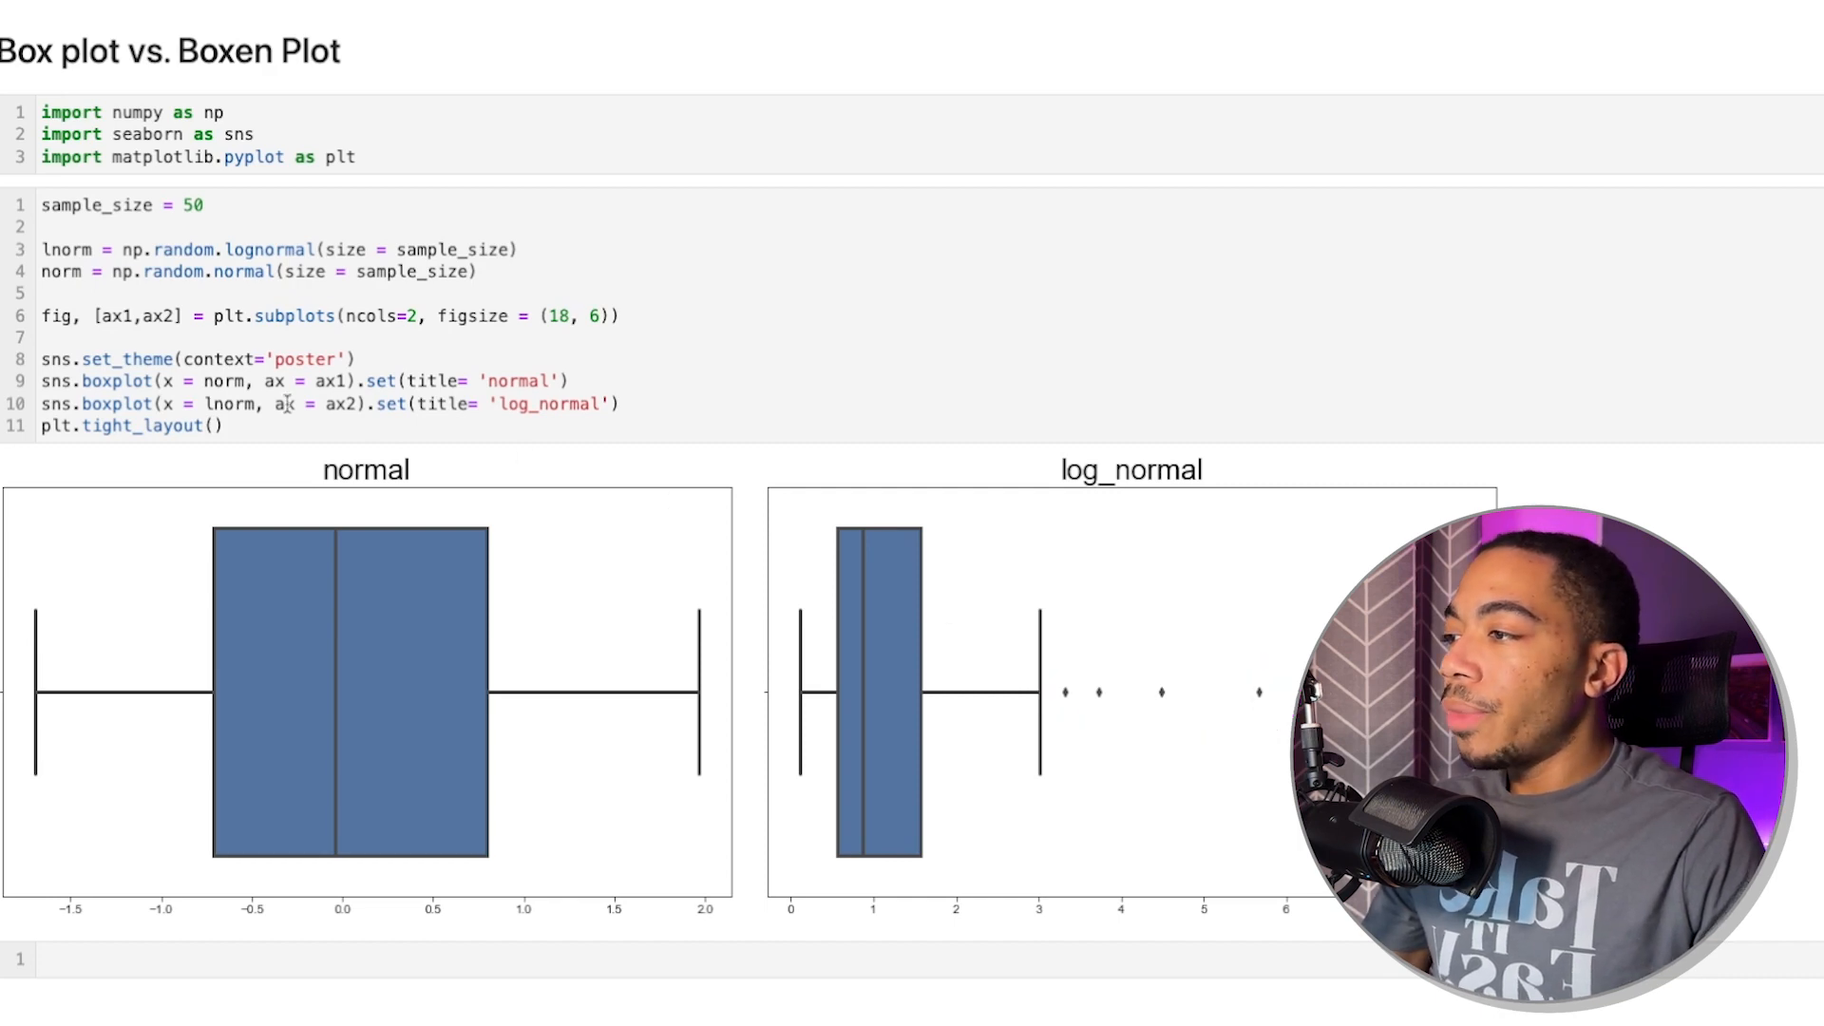
mouse_move(619, 535)
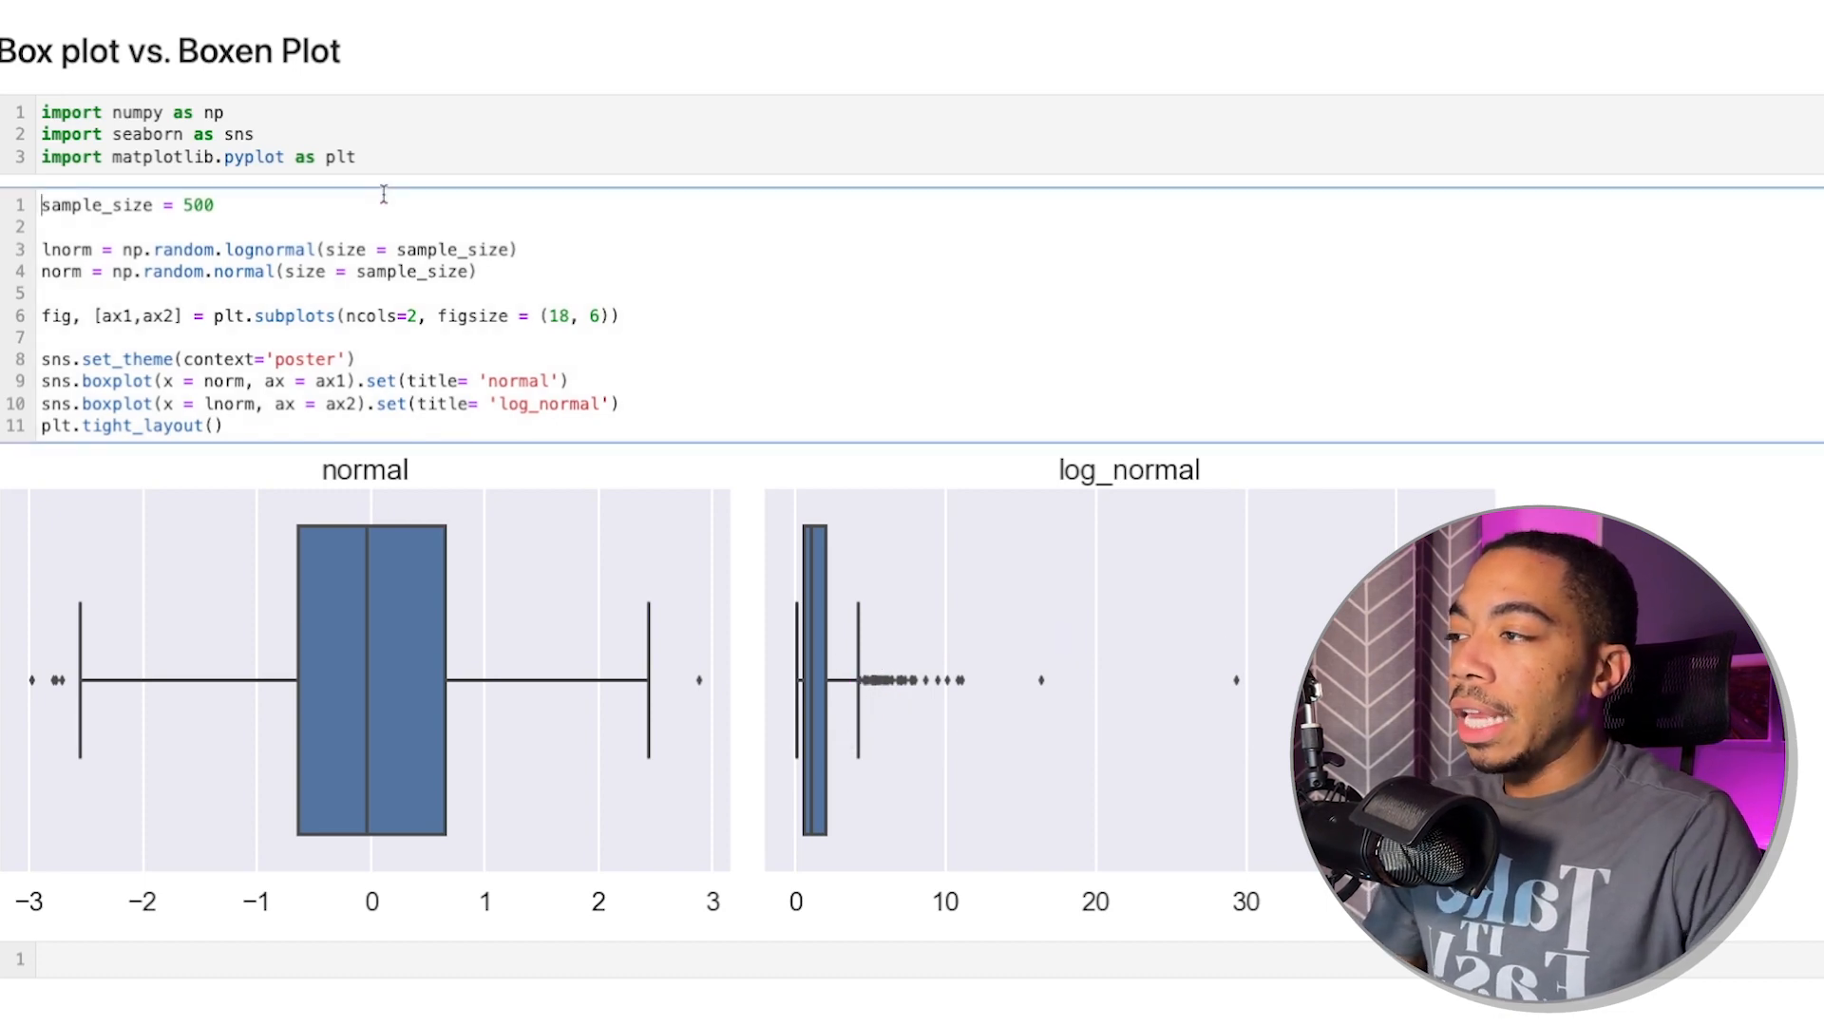
Raise sample_size back to 5000 for the next box plot run.
text(0)
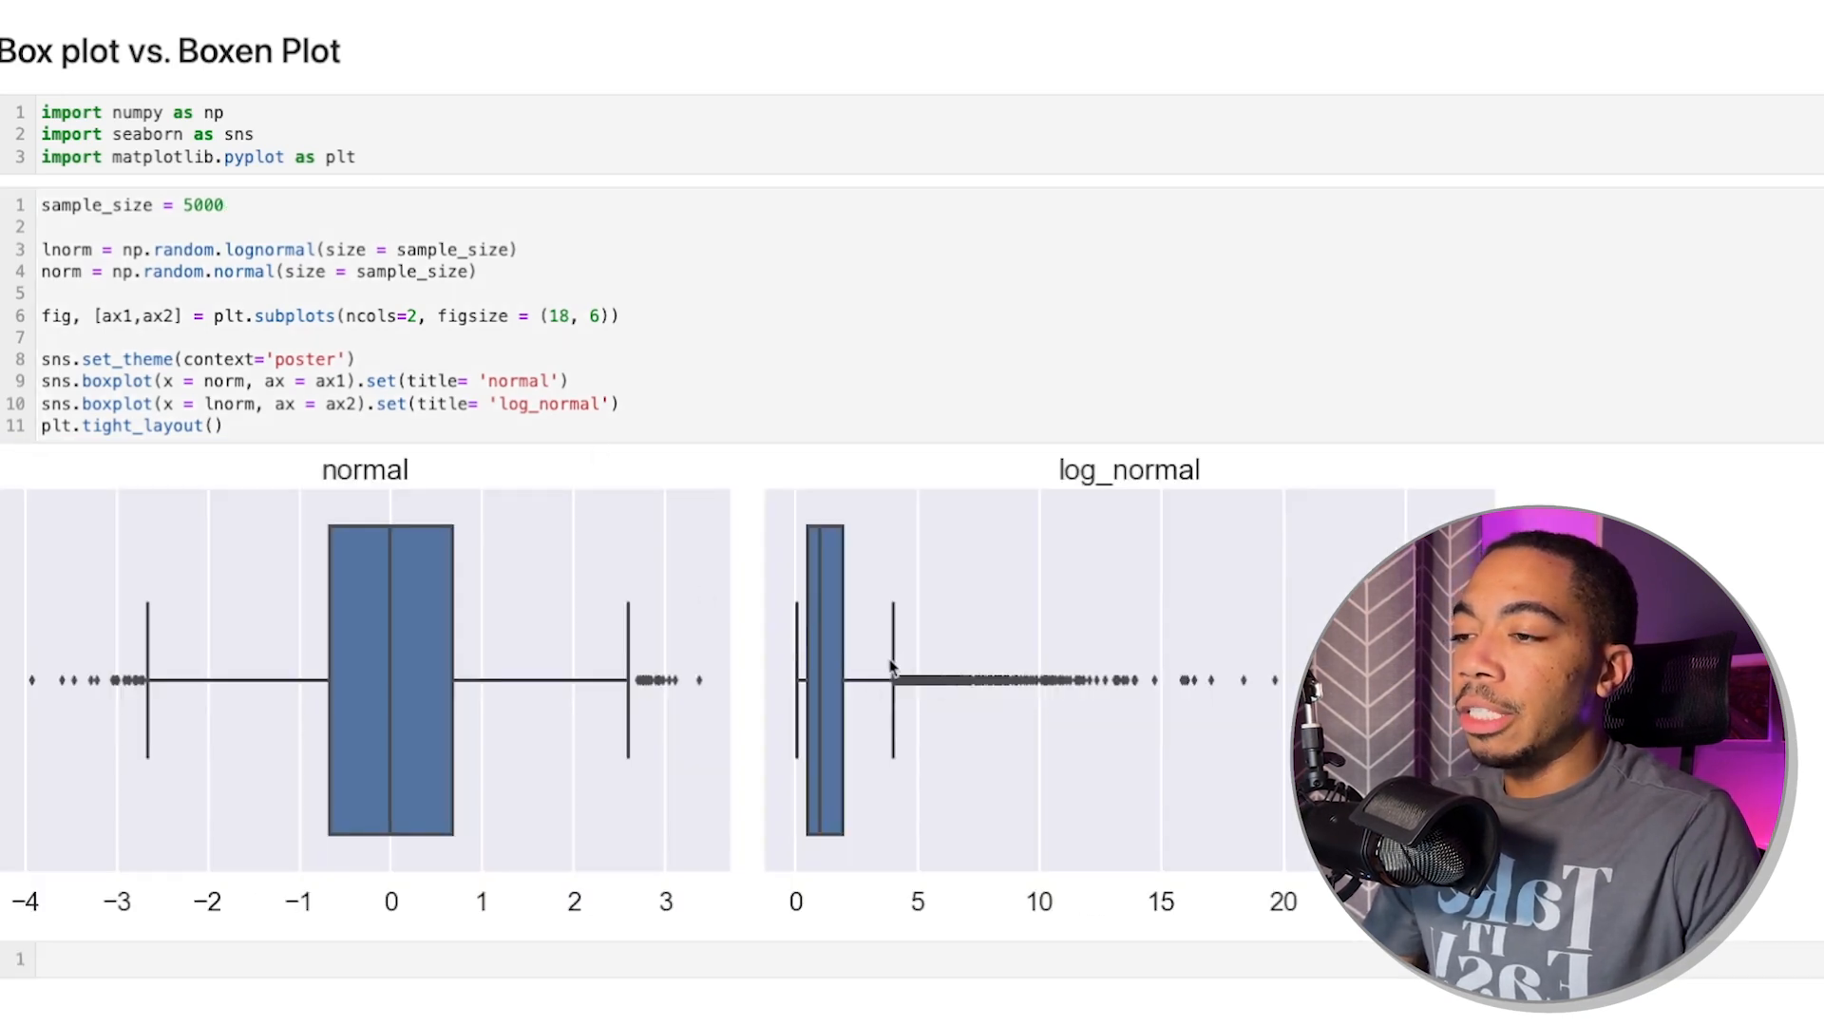
mouse_move(1105, 547)
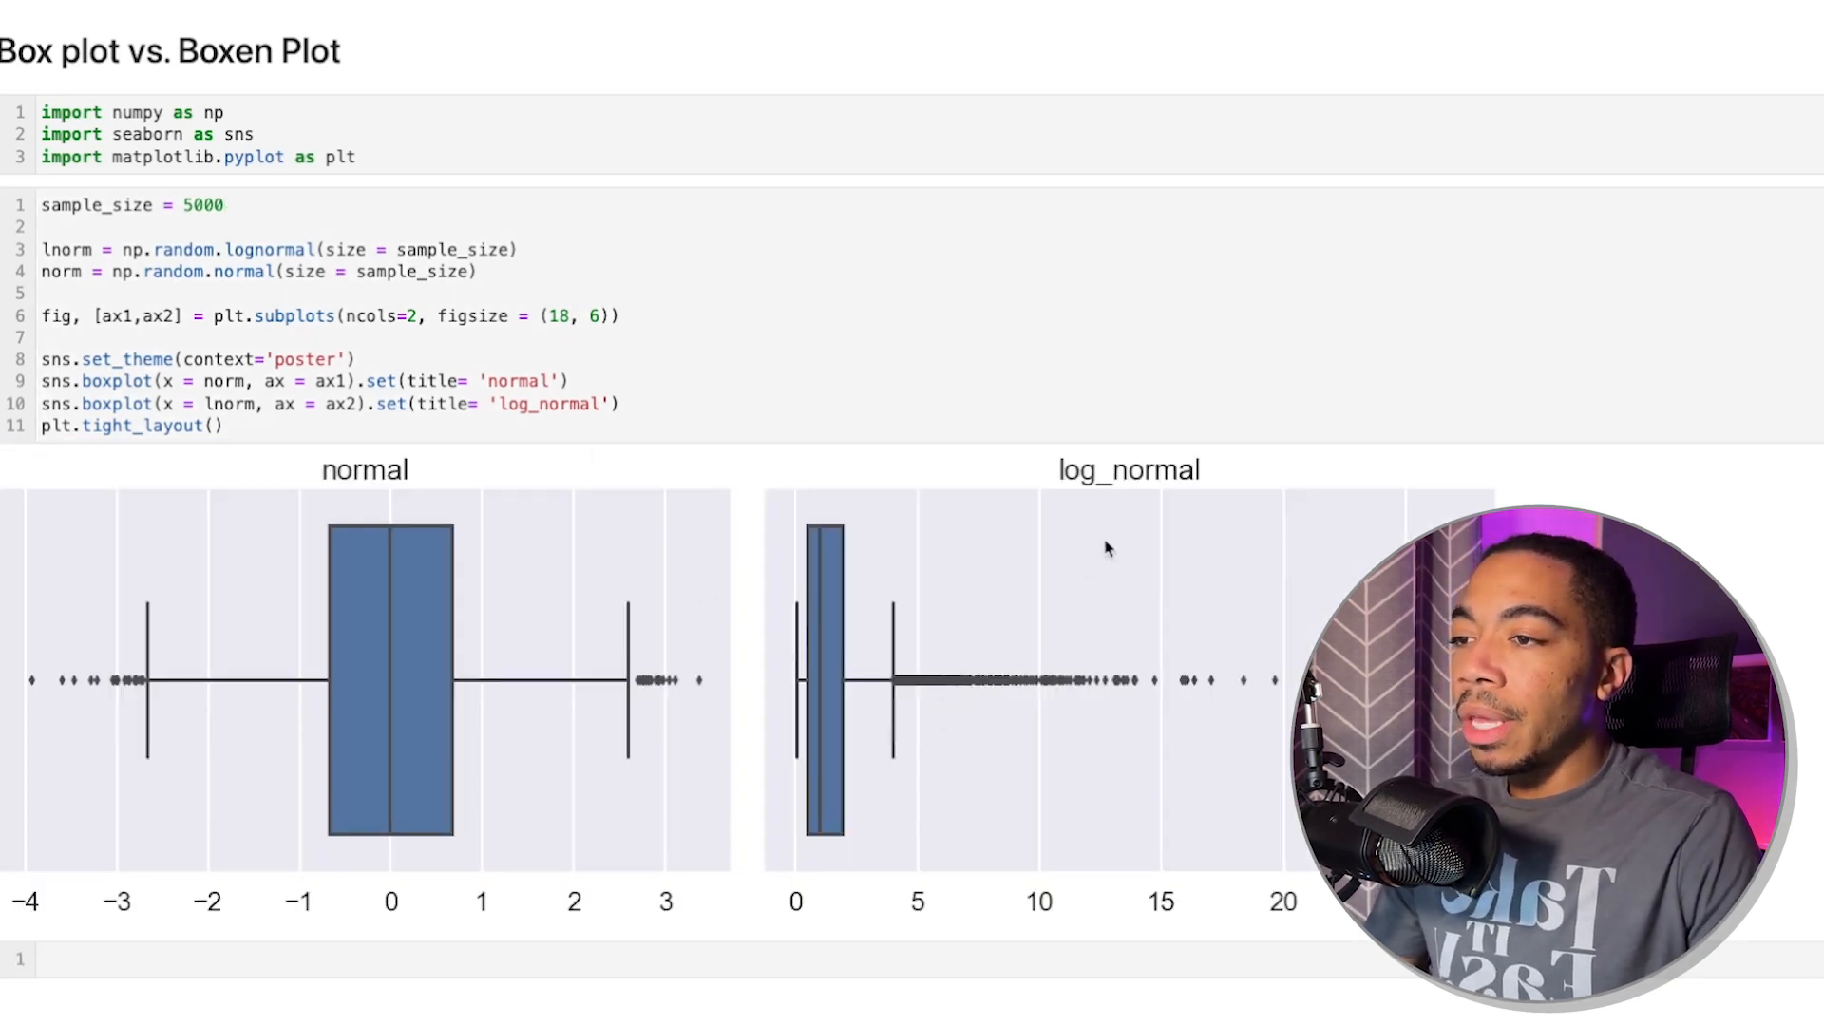
mouse_move(1068, 494)
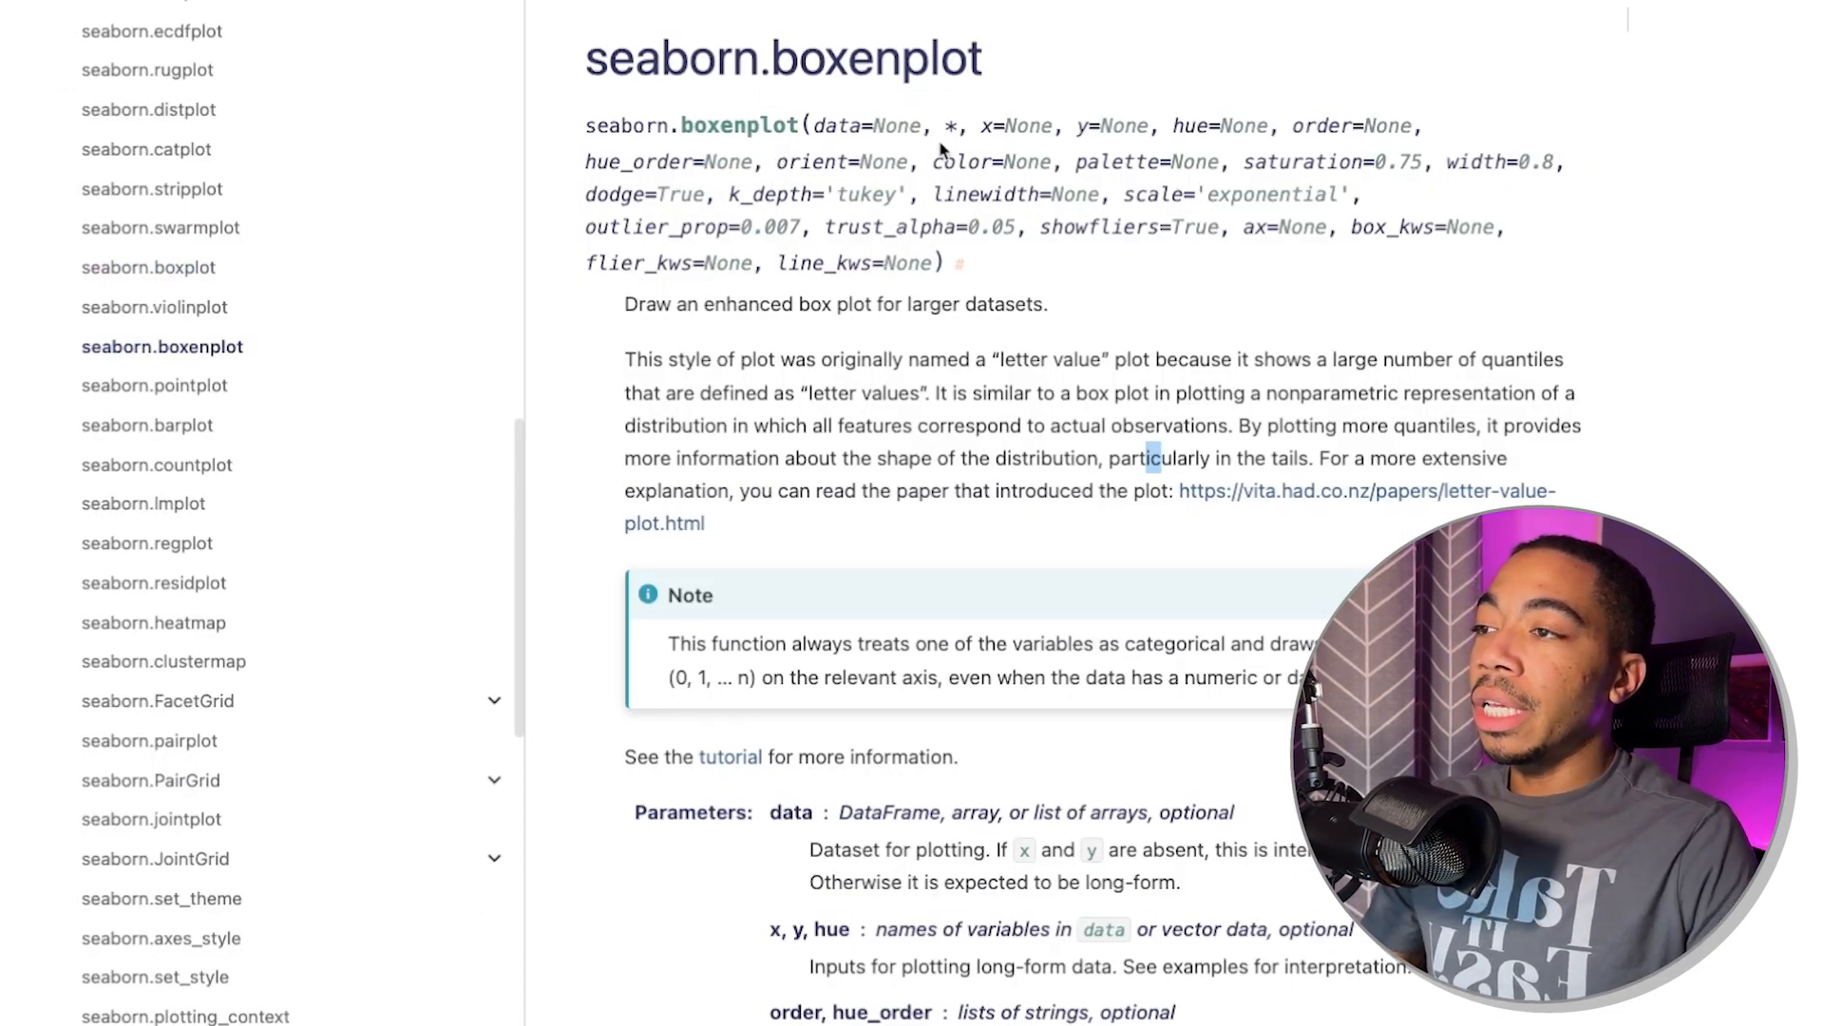
mouse_move(849, 158)
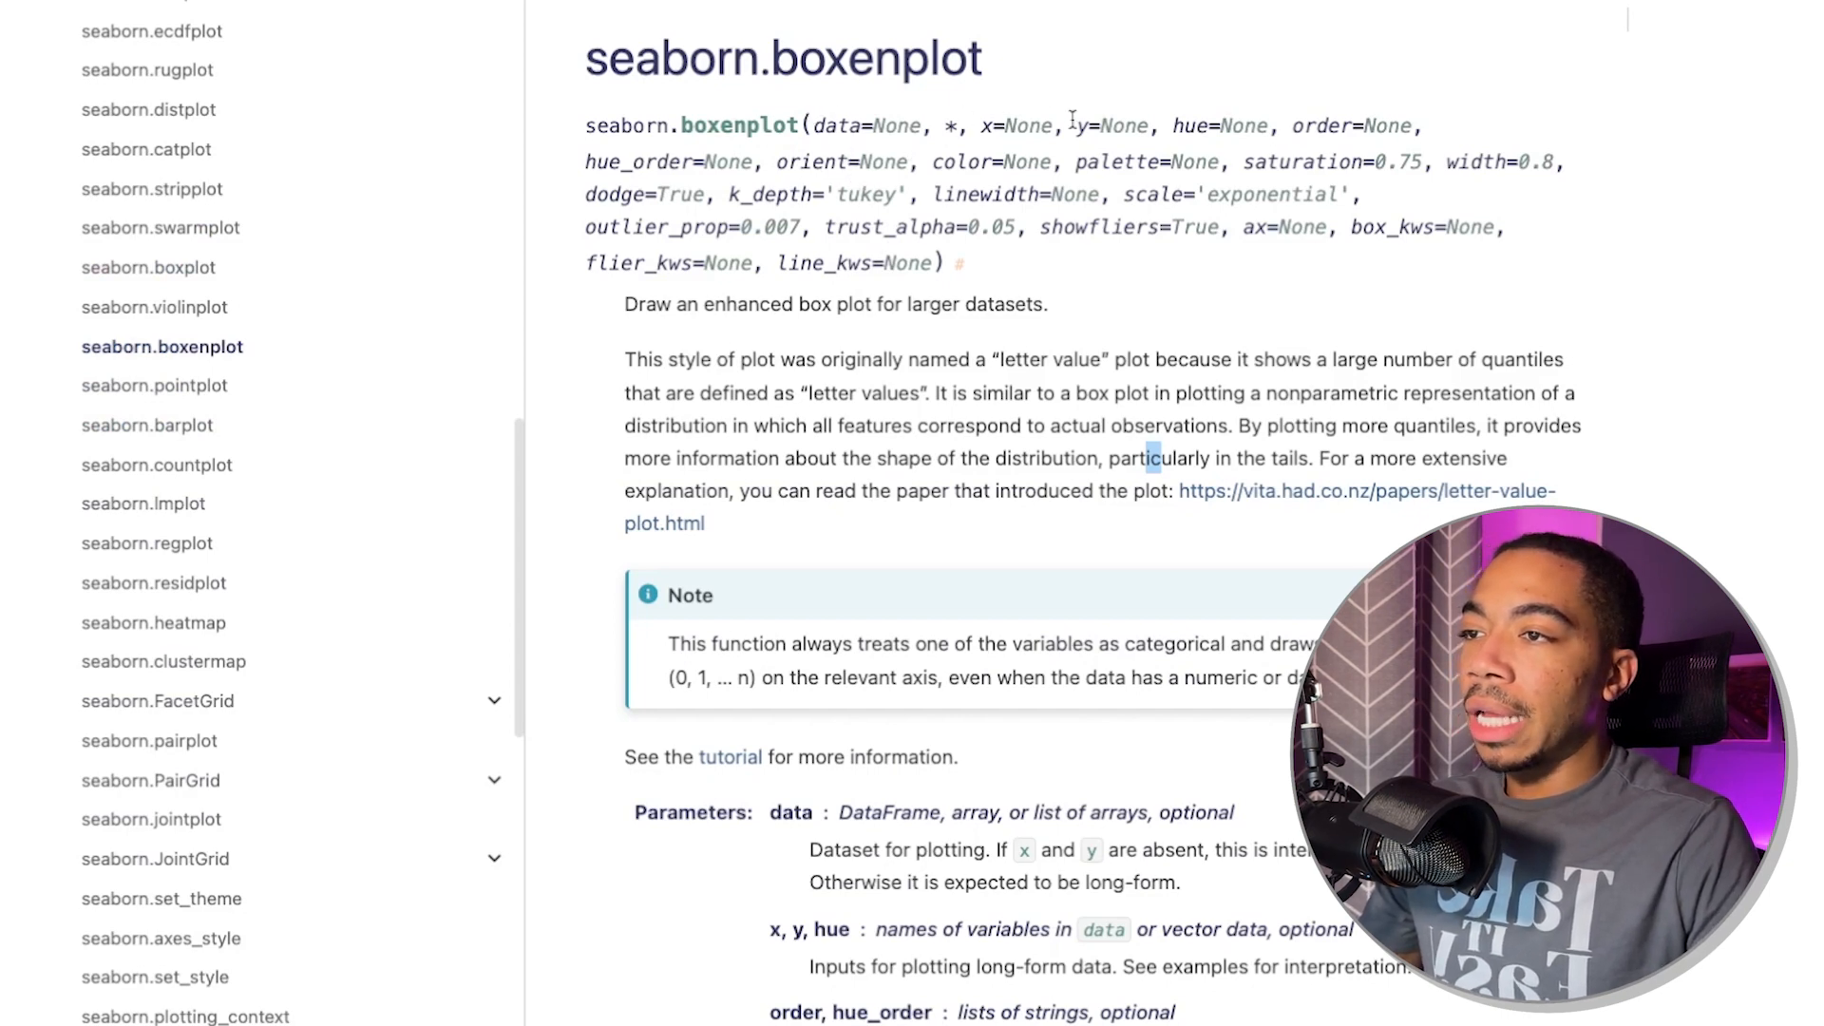
mouse_move(870, 310)
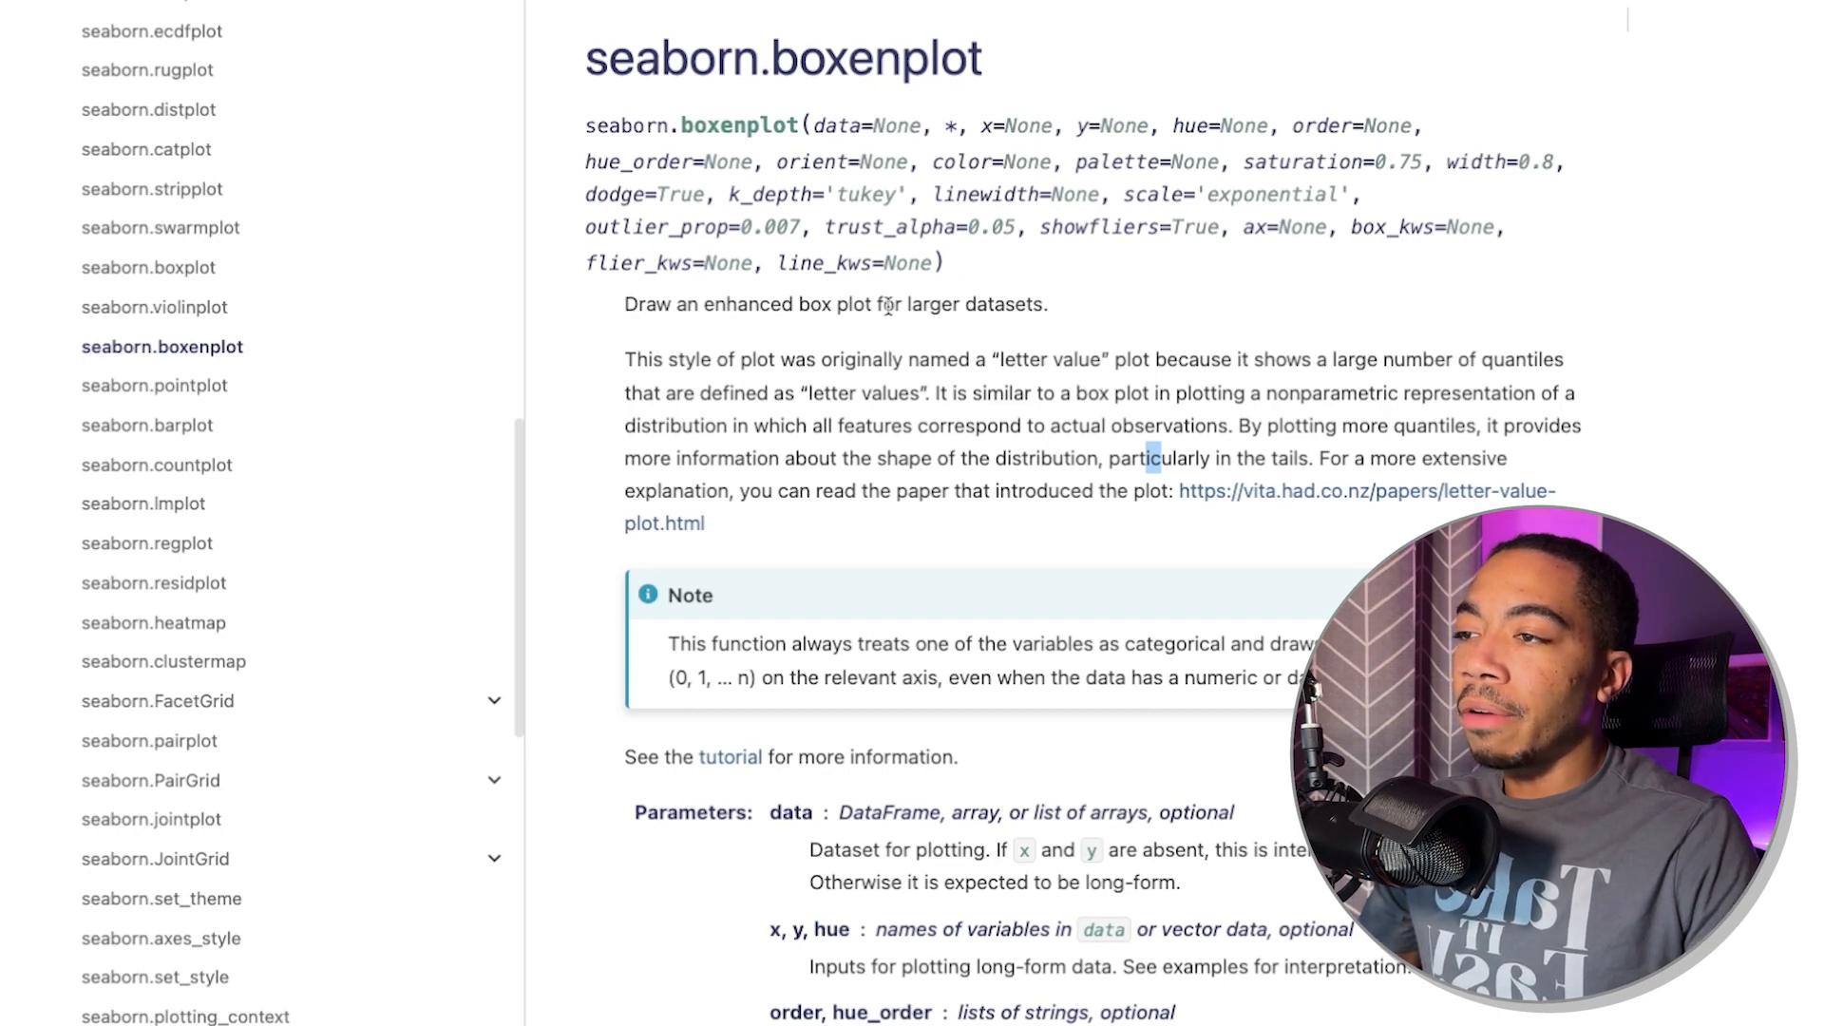
mouse_move(1172, 330)
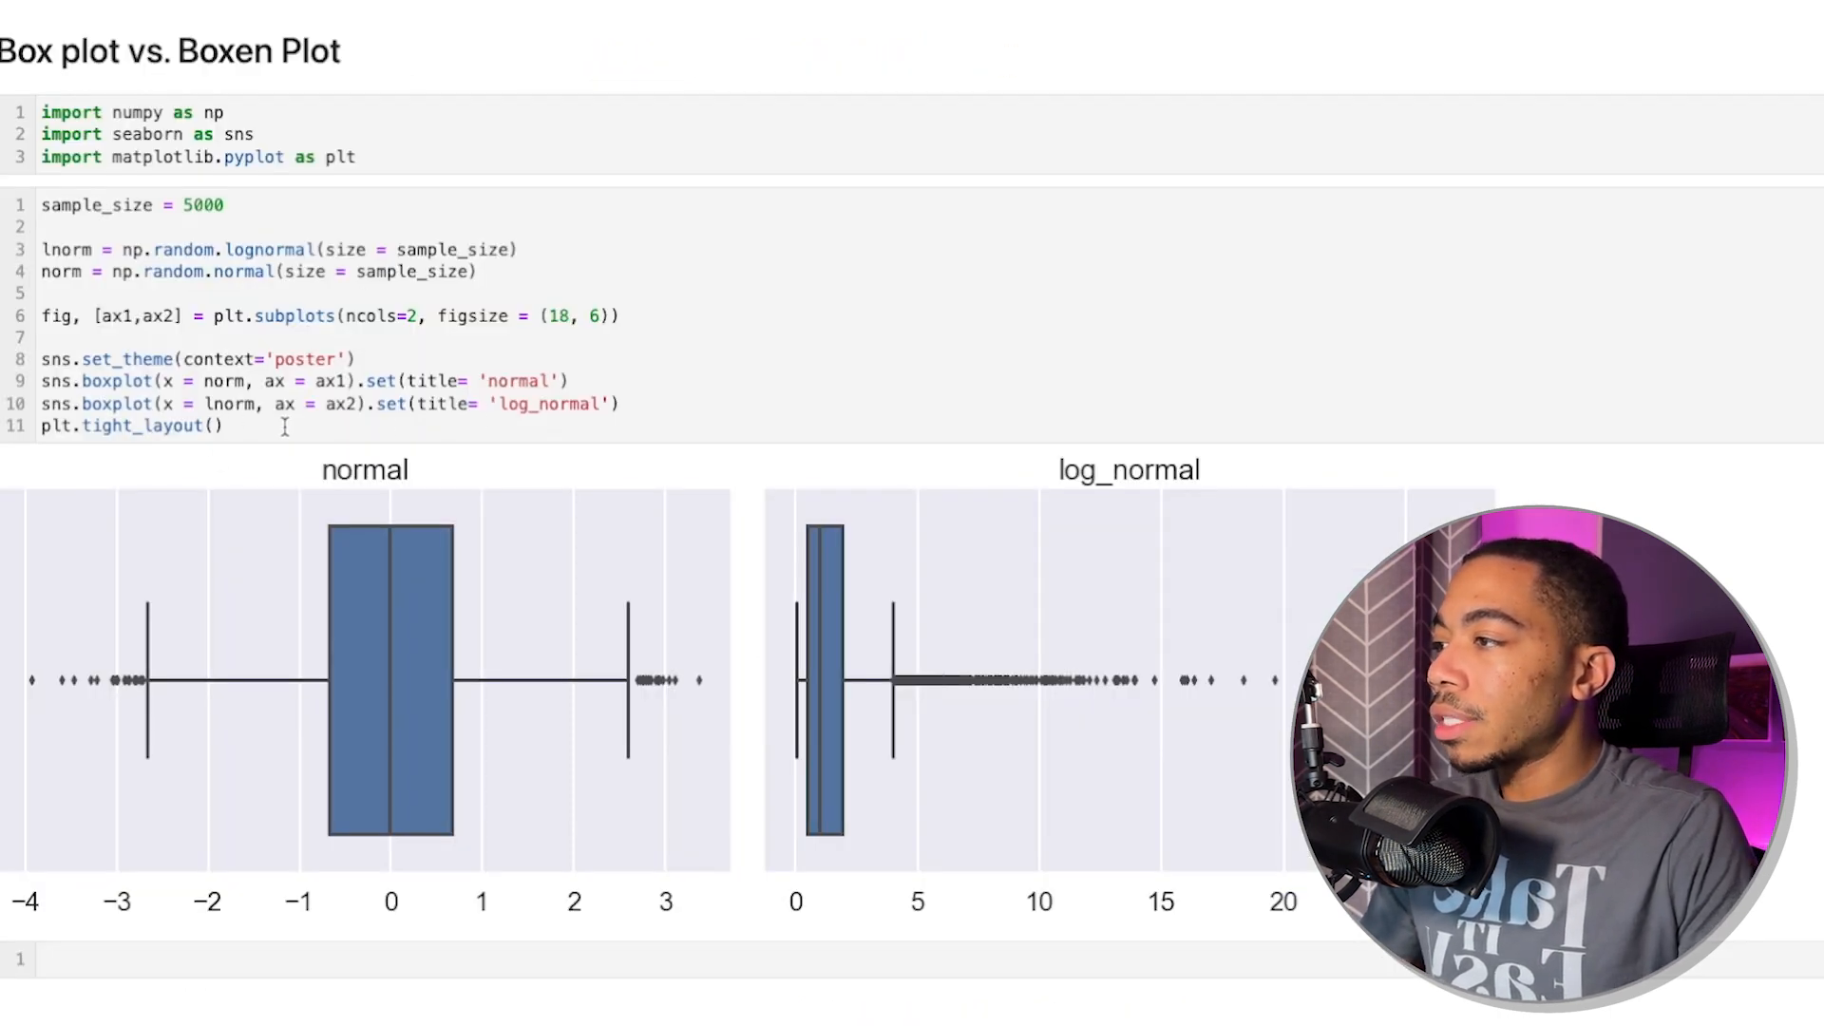
Paste the normal vs. log-normal box plot code into the empty cell below.
scroll(down, 3)
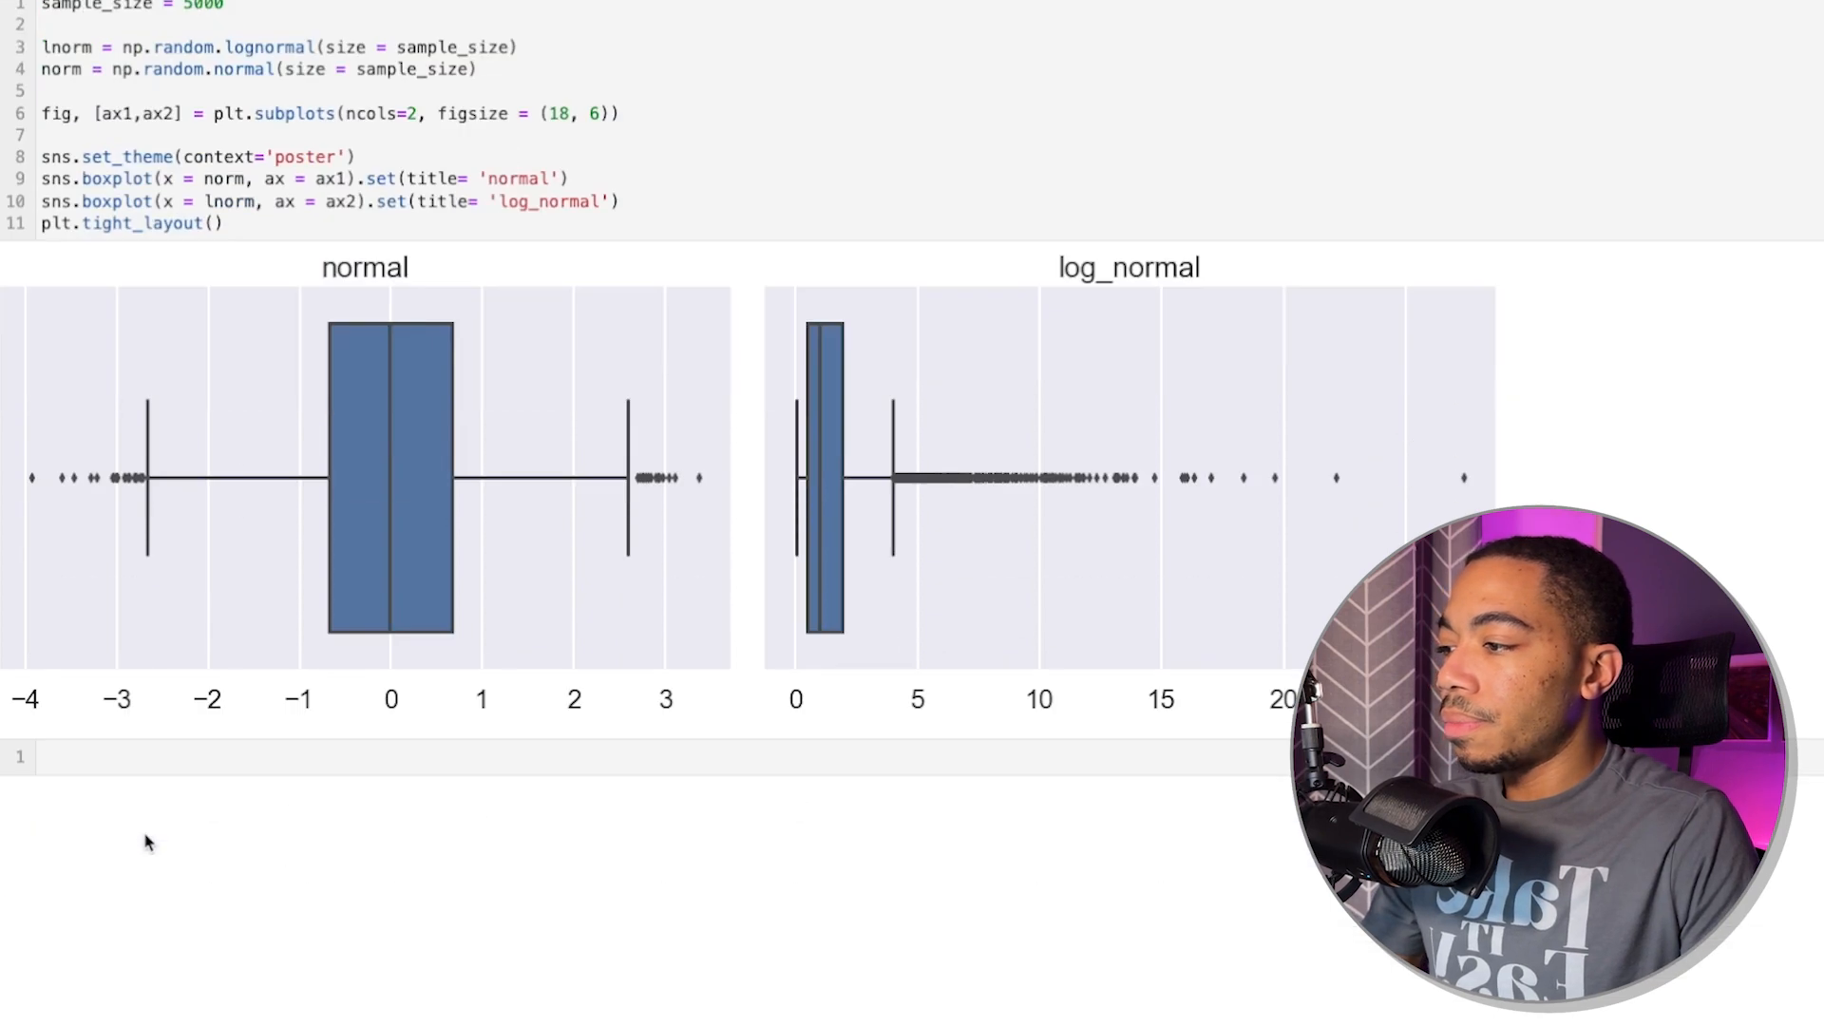
text(v)
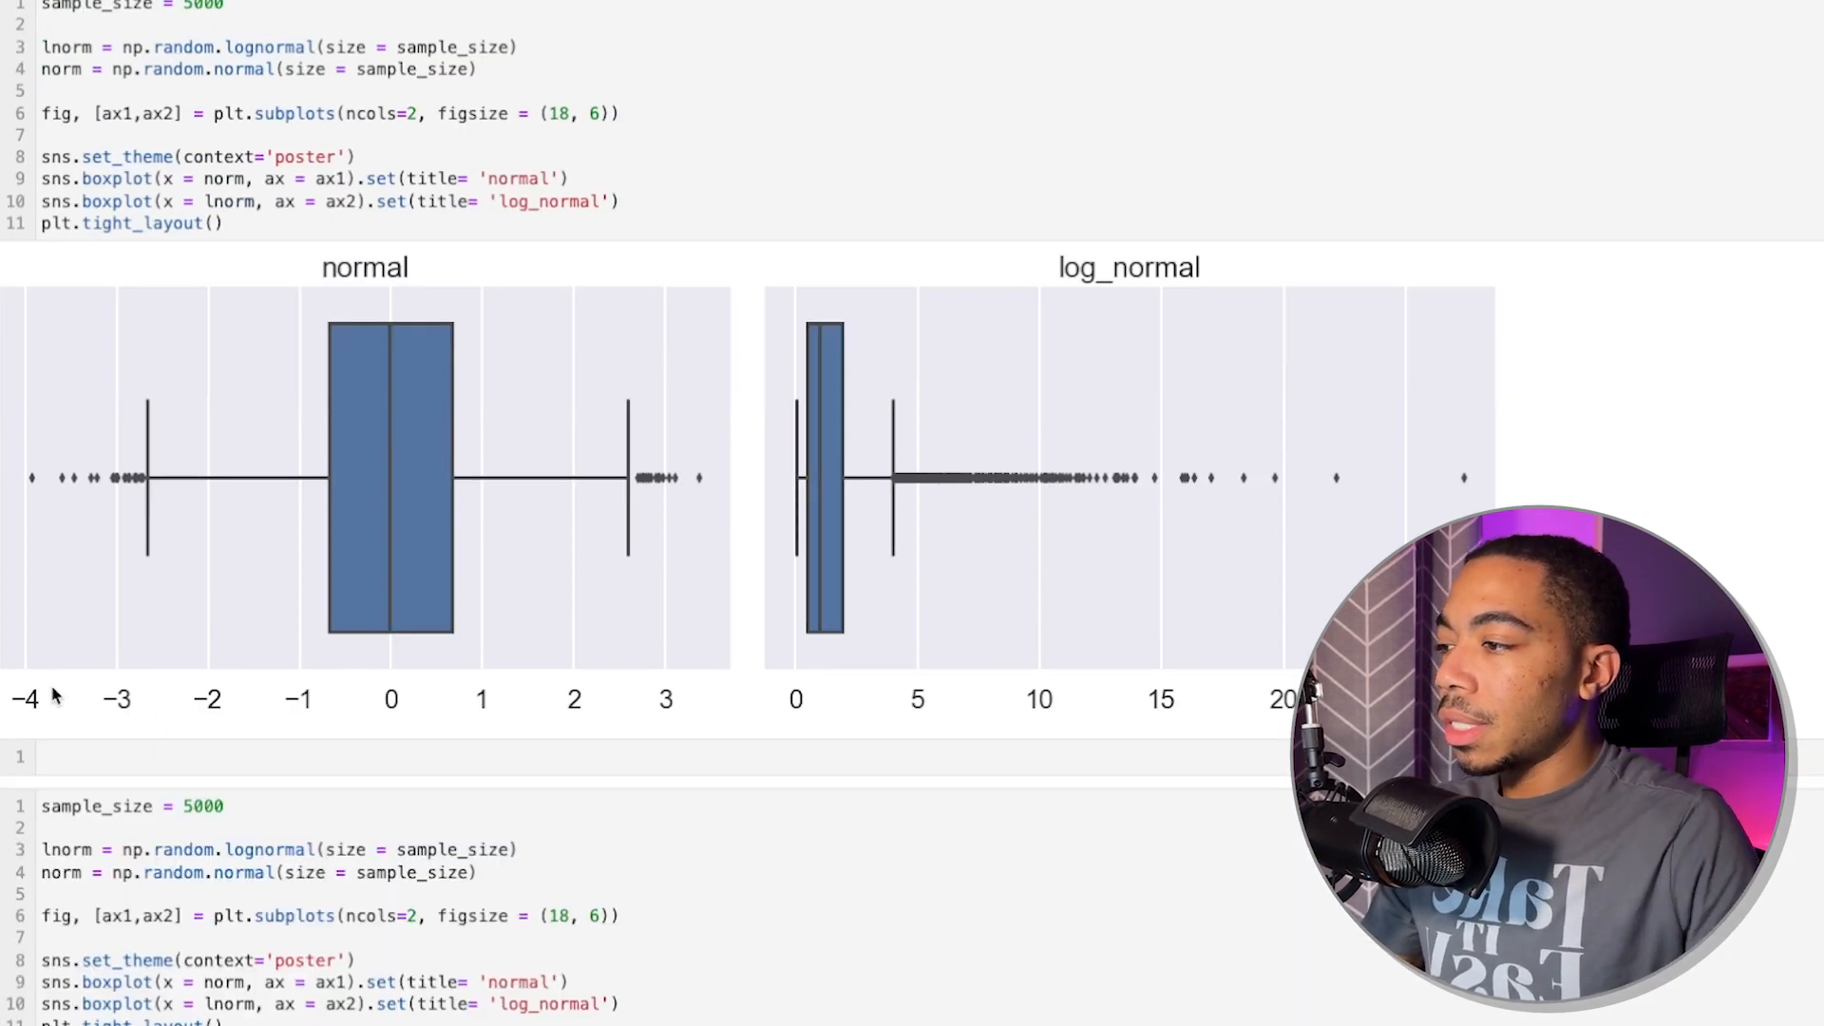
scroll(down, 3)
text(en)
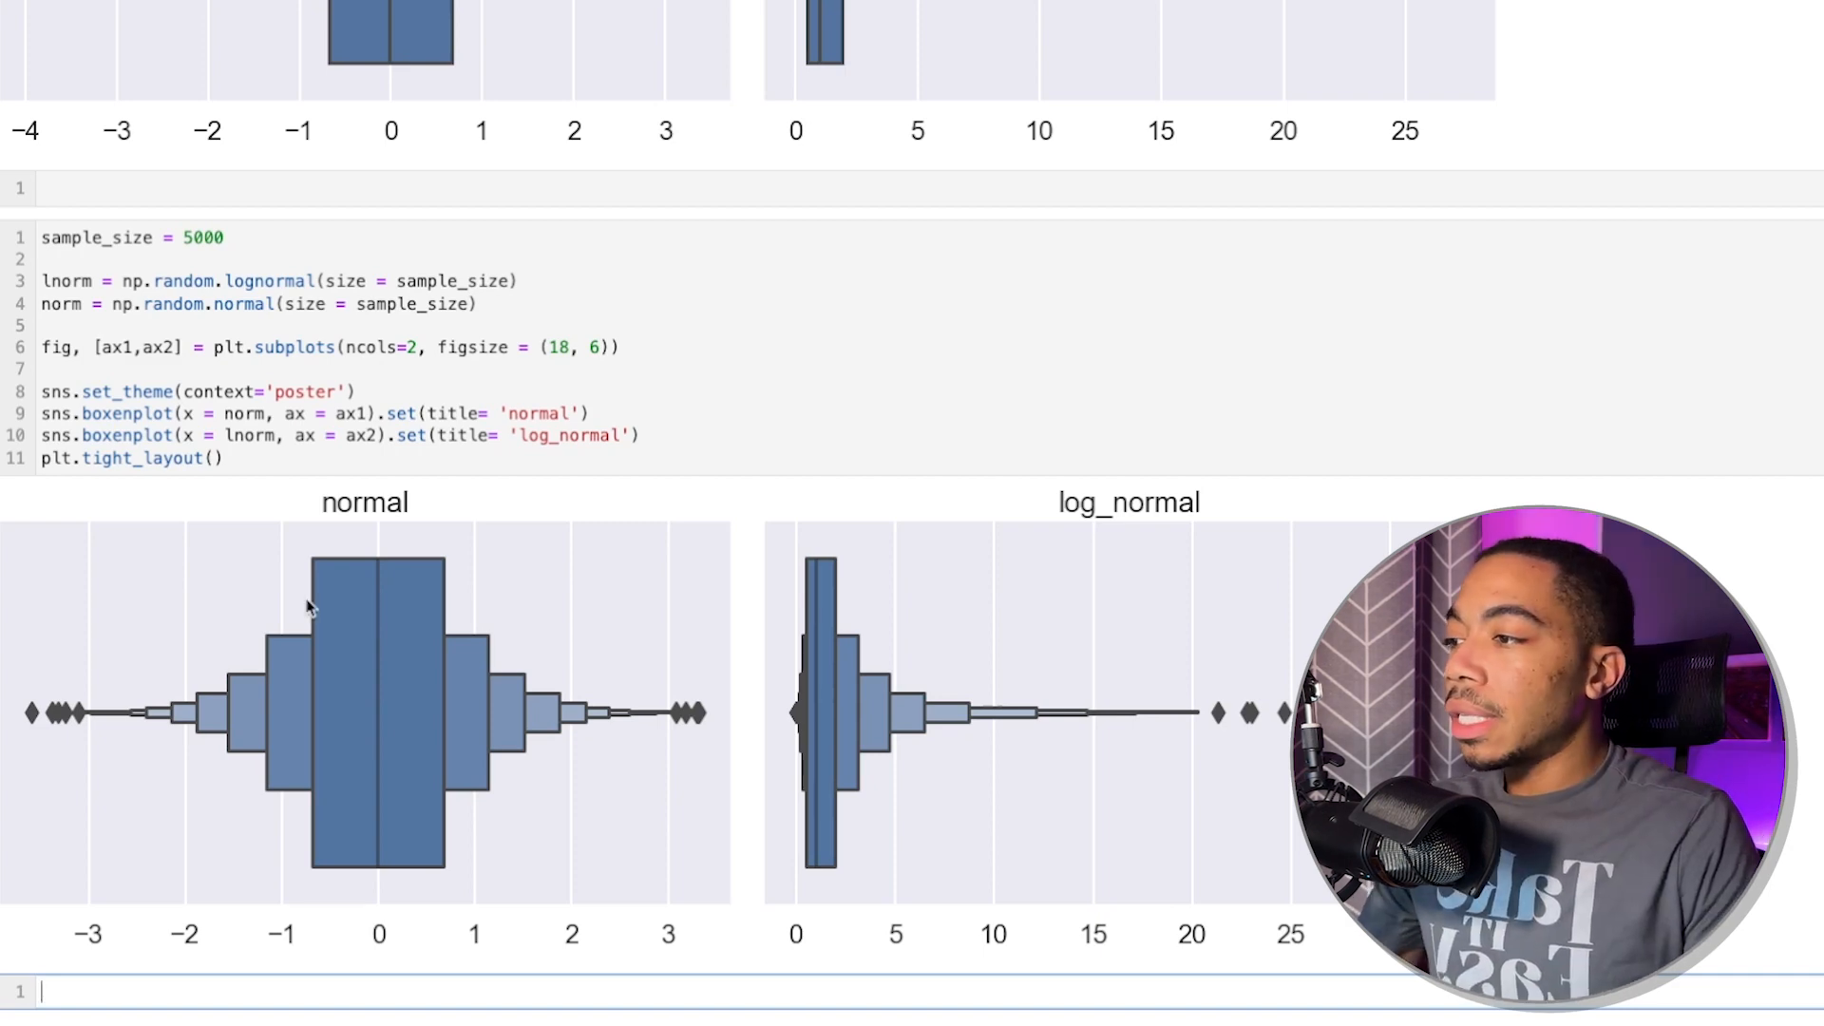
mouse_move(293, 701)
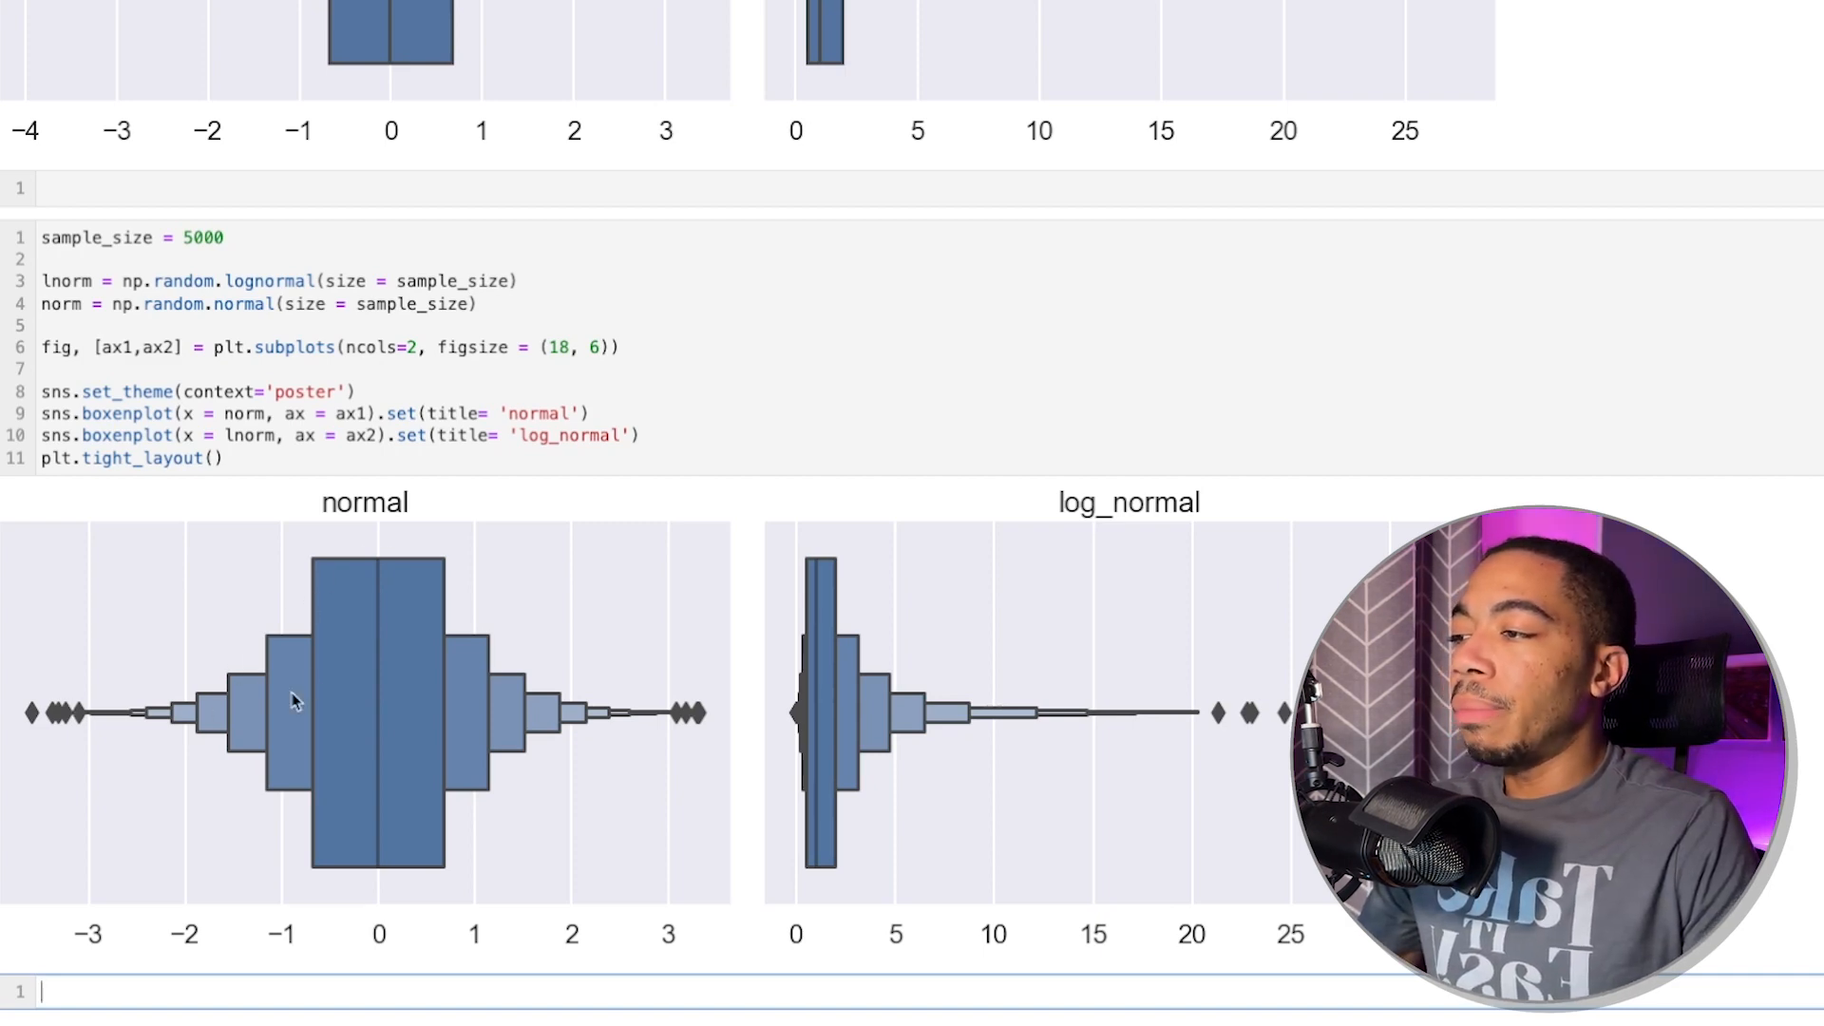
mouse_move(80, 699)
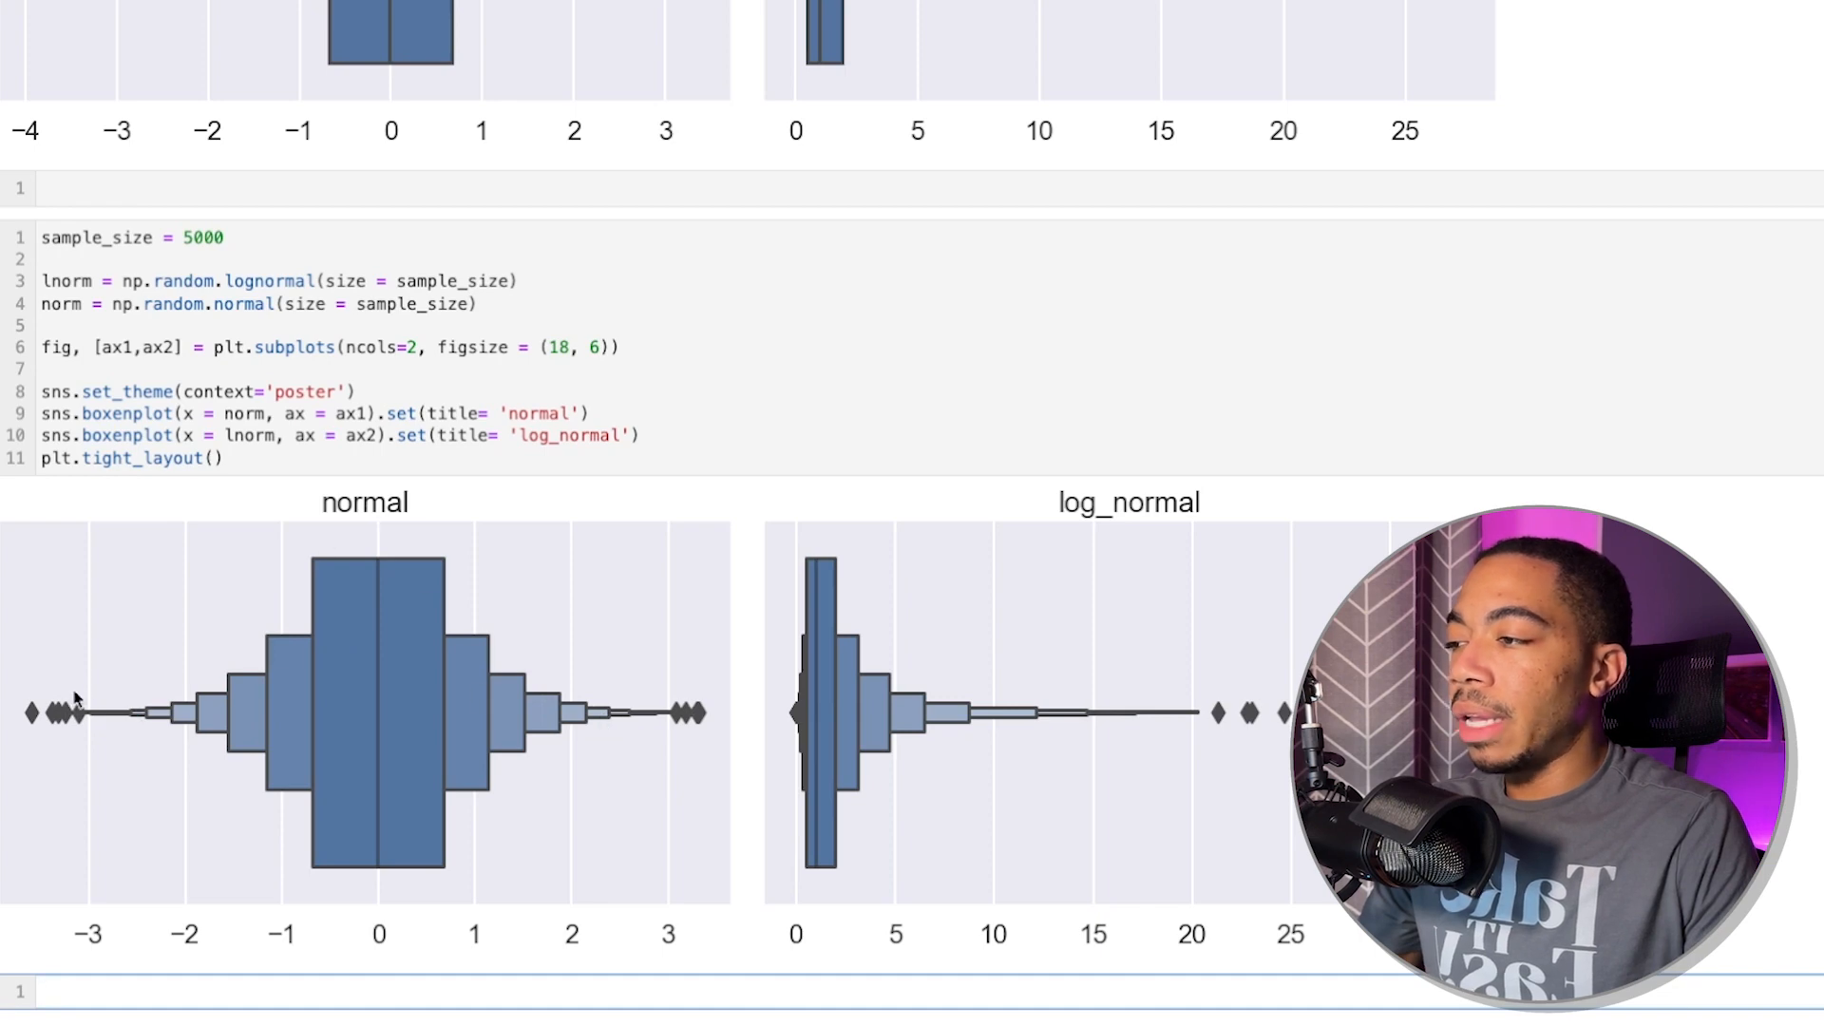
mouse_move(537, 642)
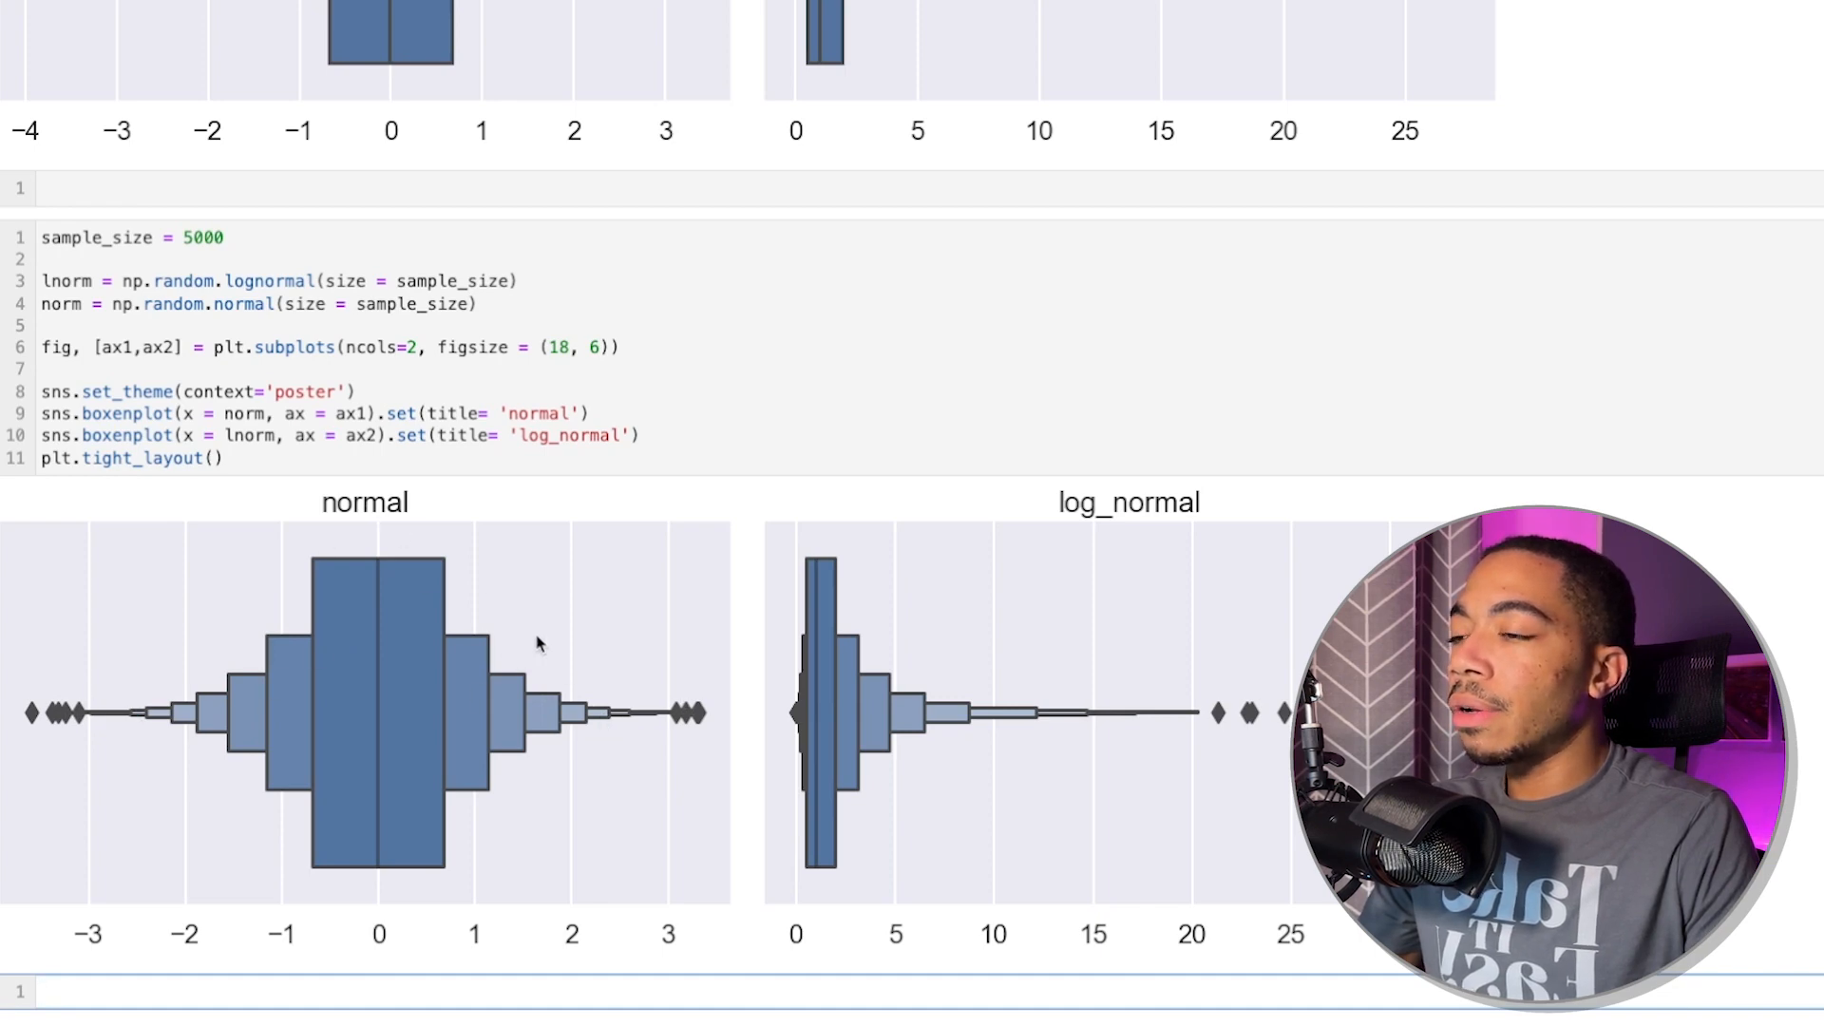
mouse_move(809, 713)
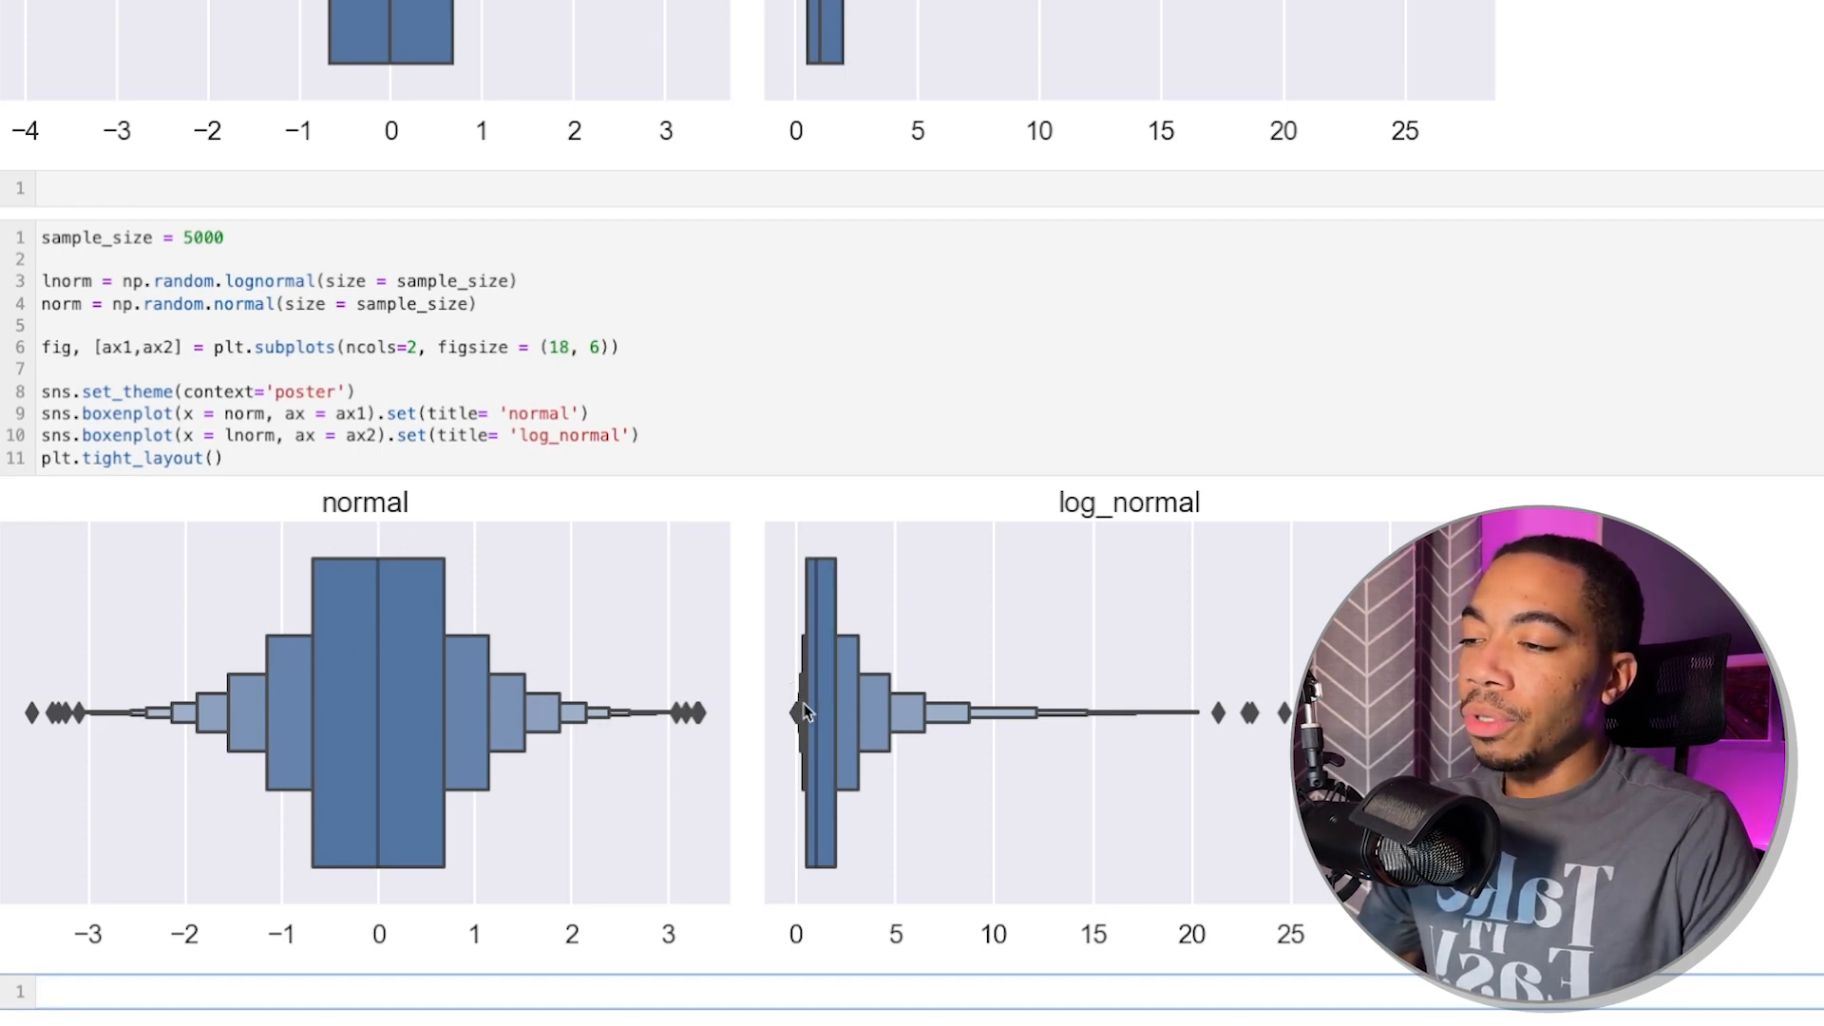
mouse_move(800, 880)
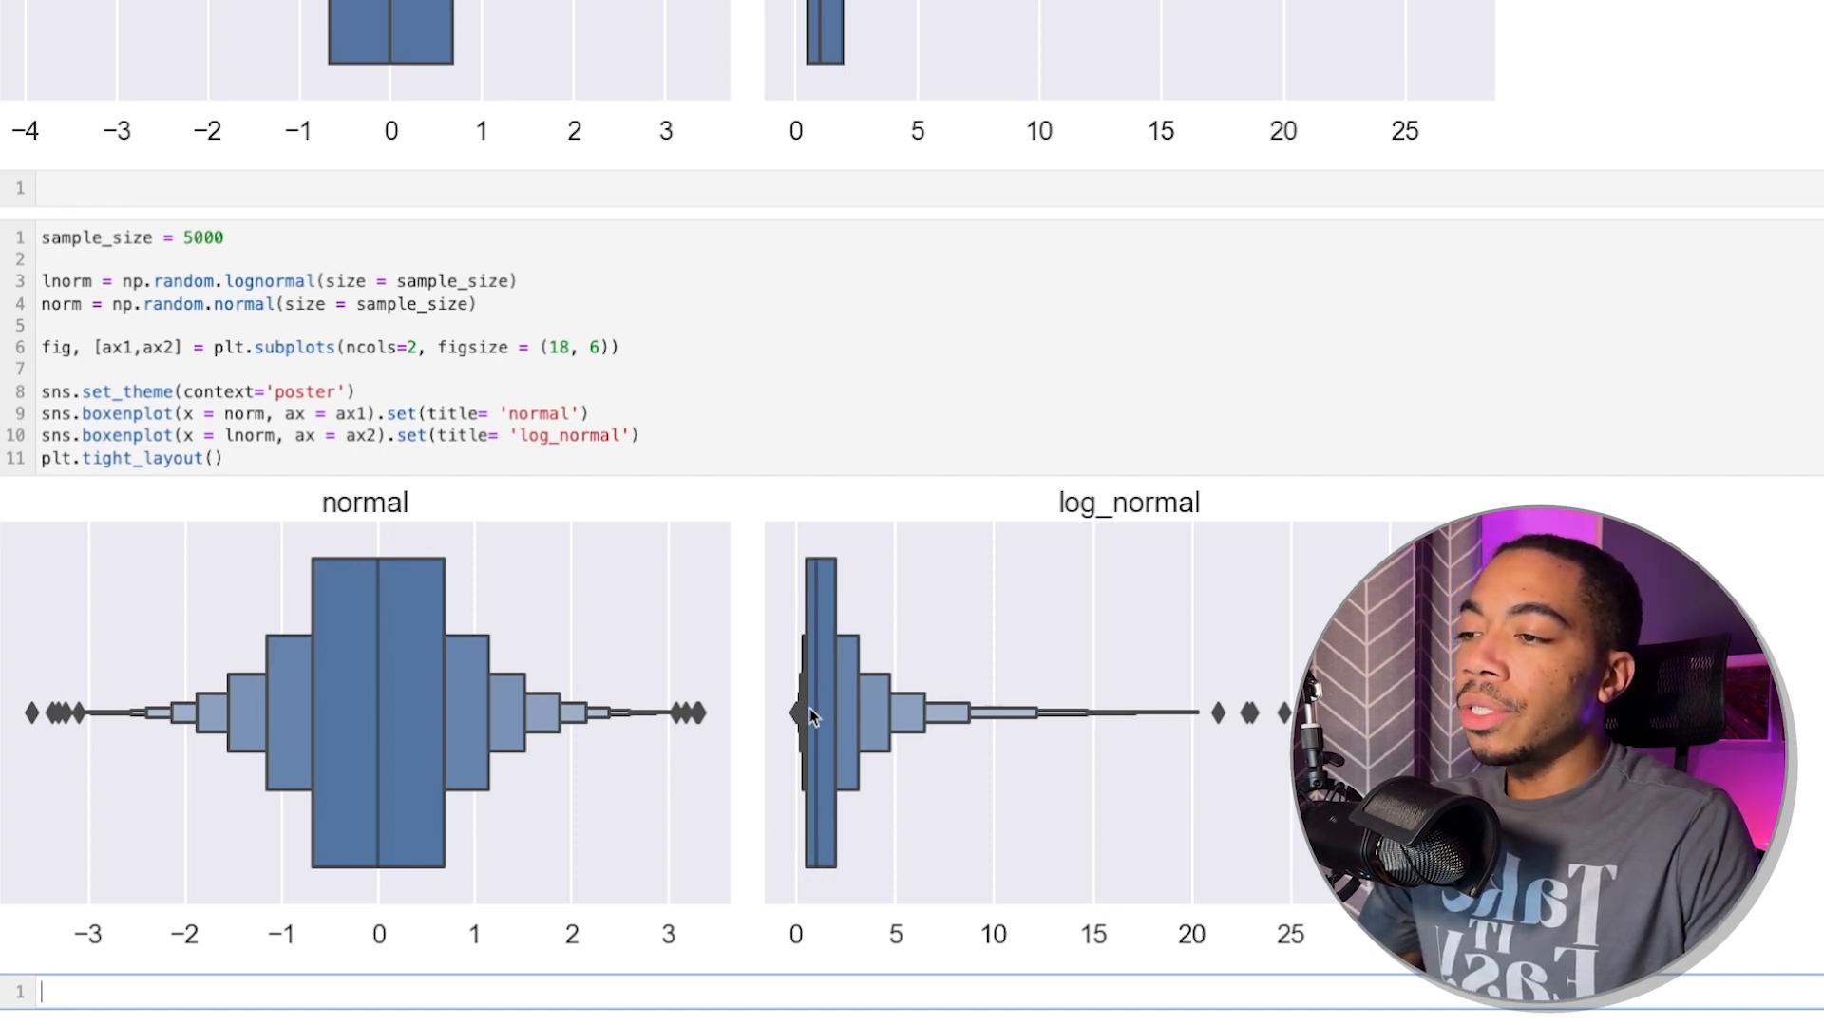
mouse_move(1100, 589)
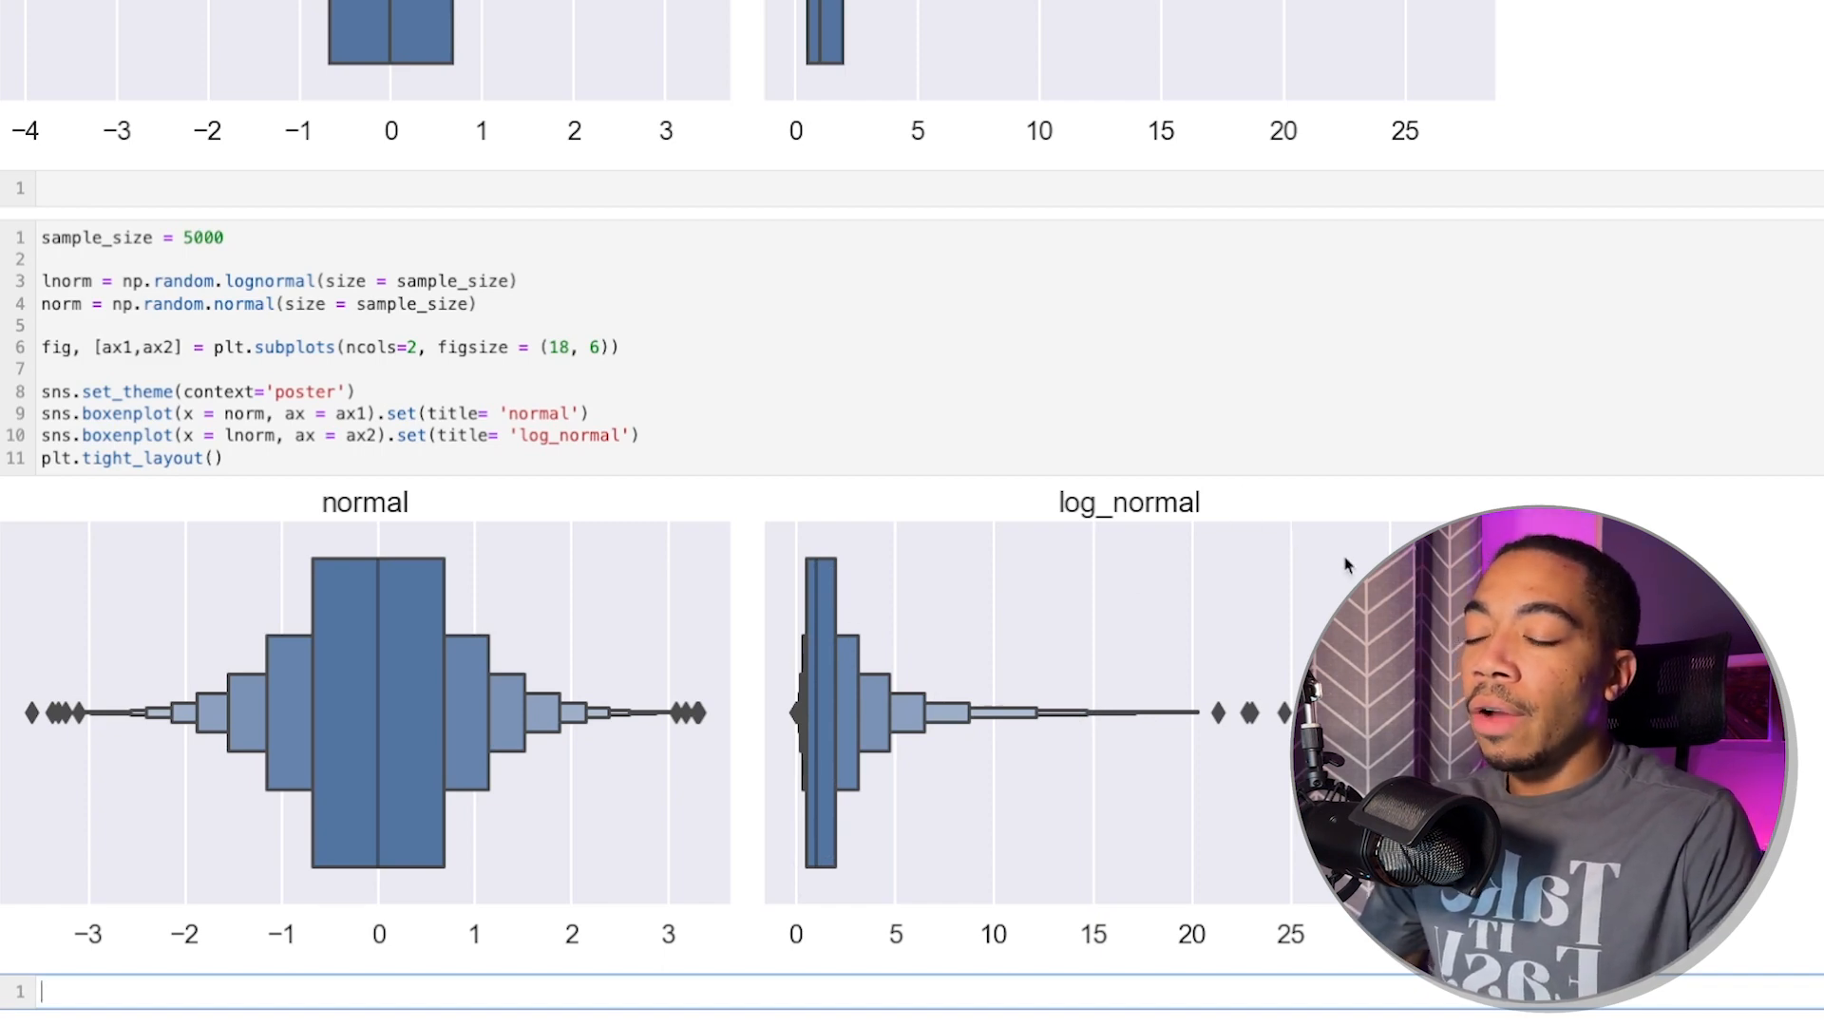
mouse_move(1018, 713)
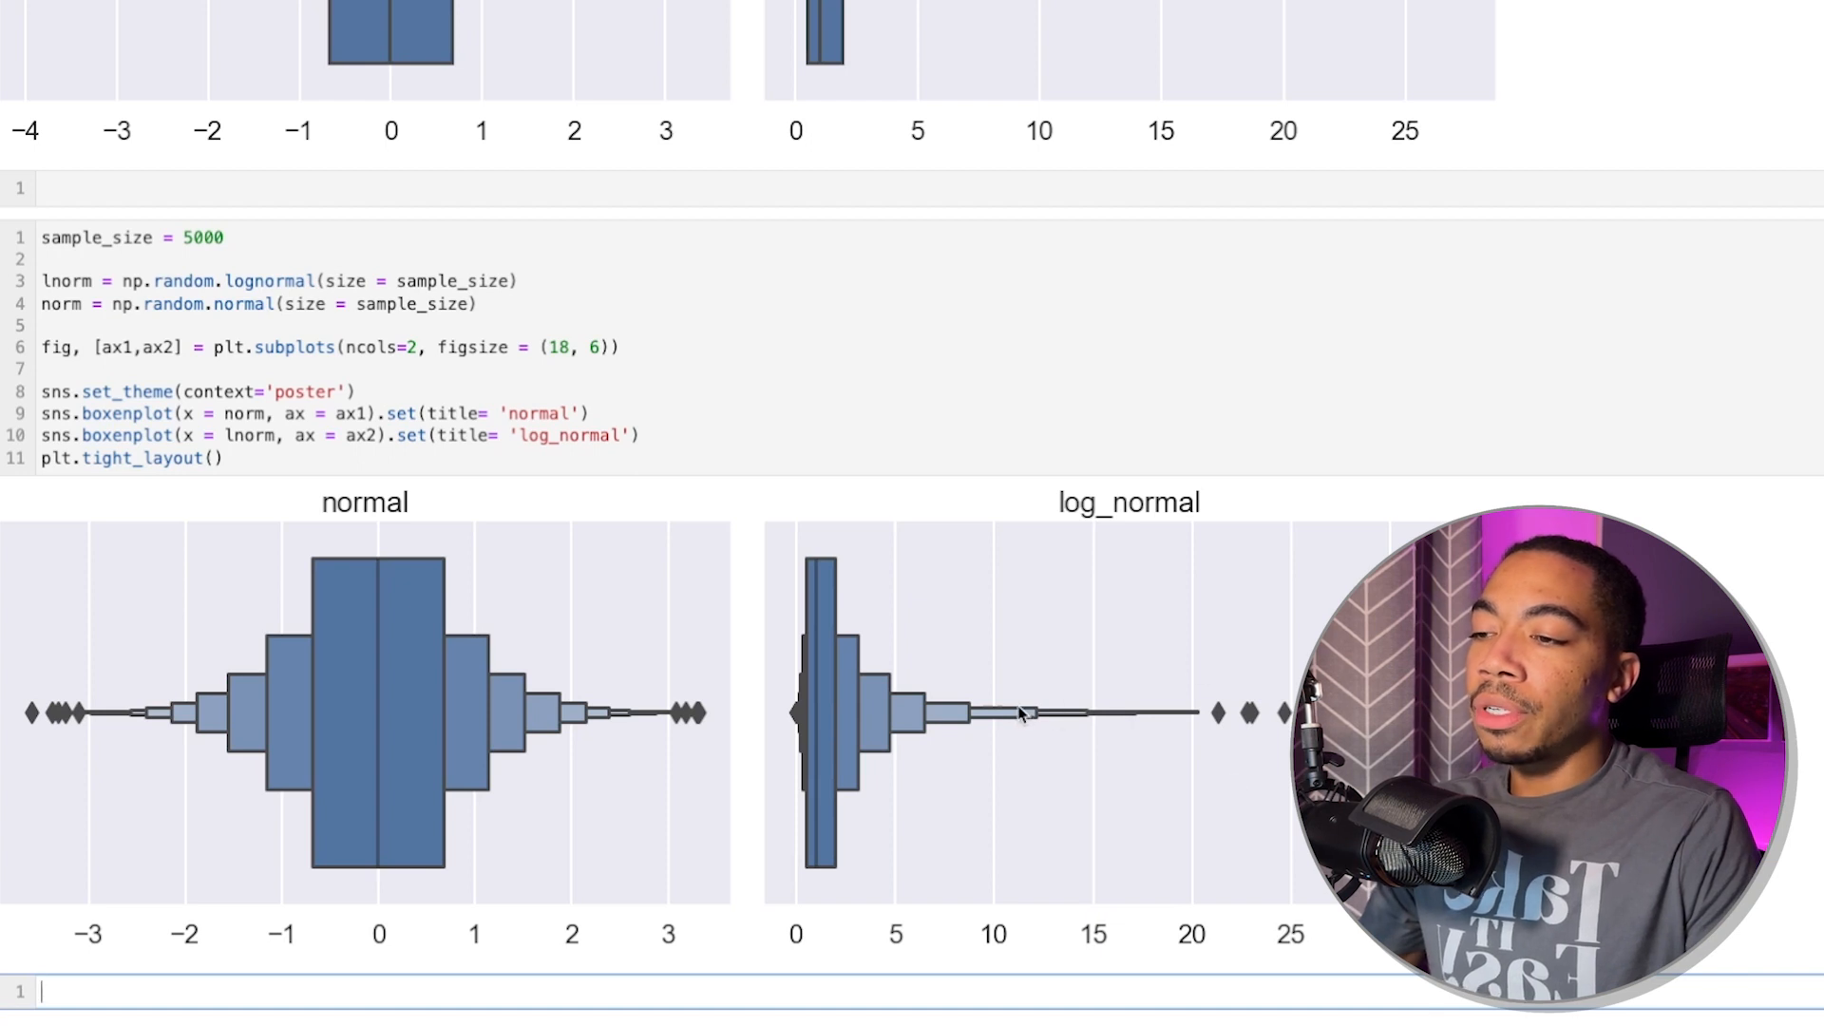
mouse_move(990, 758)
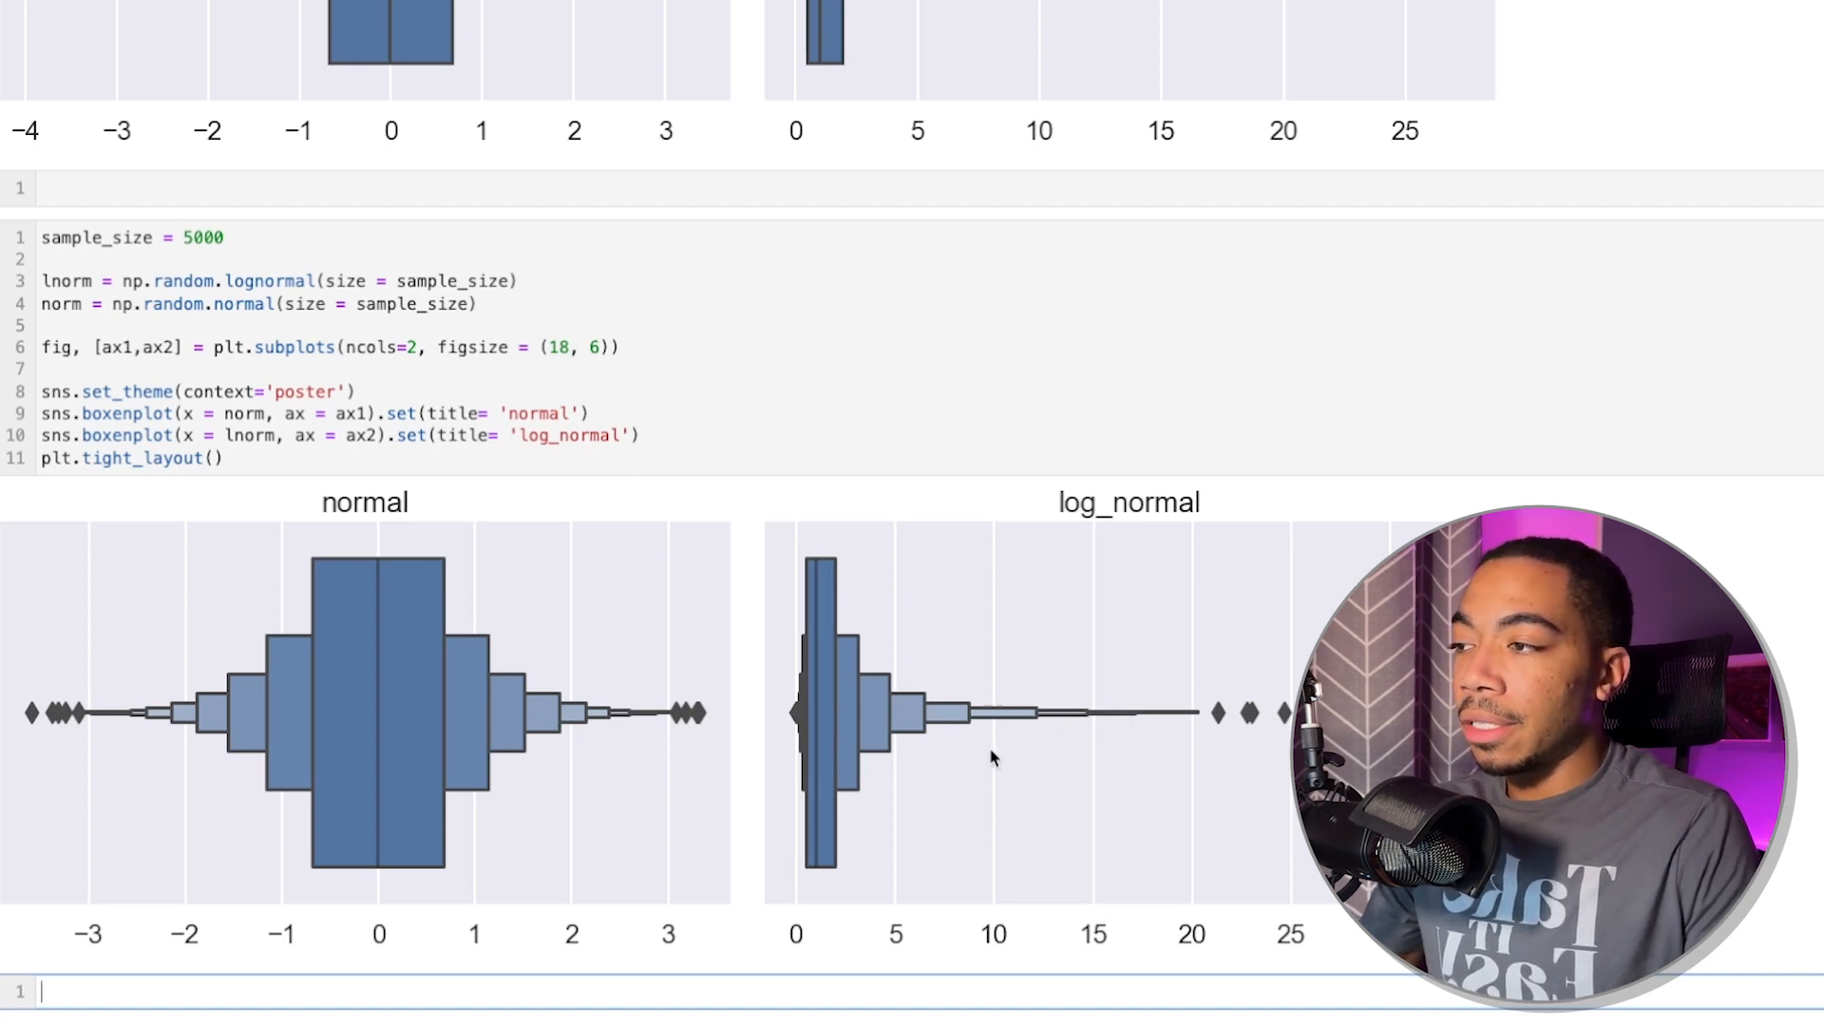
mouse_move(815, 296)
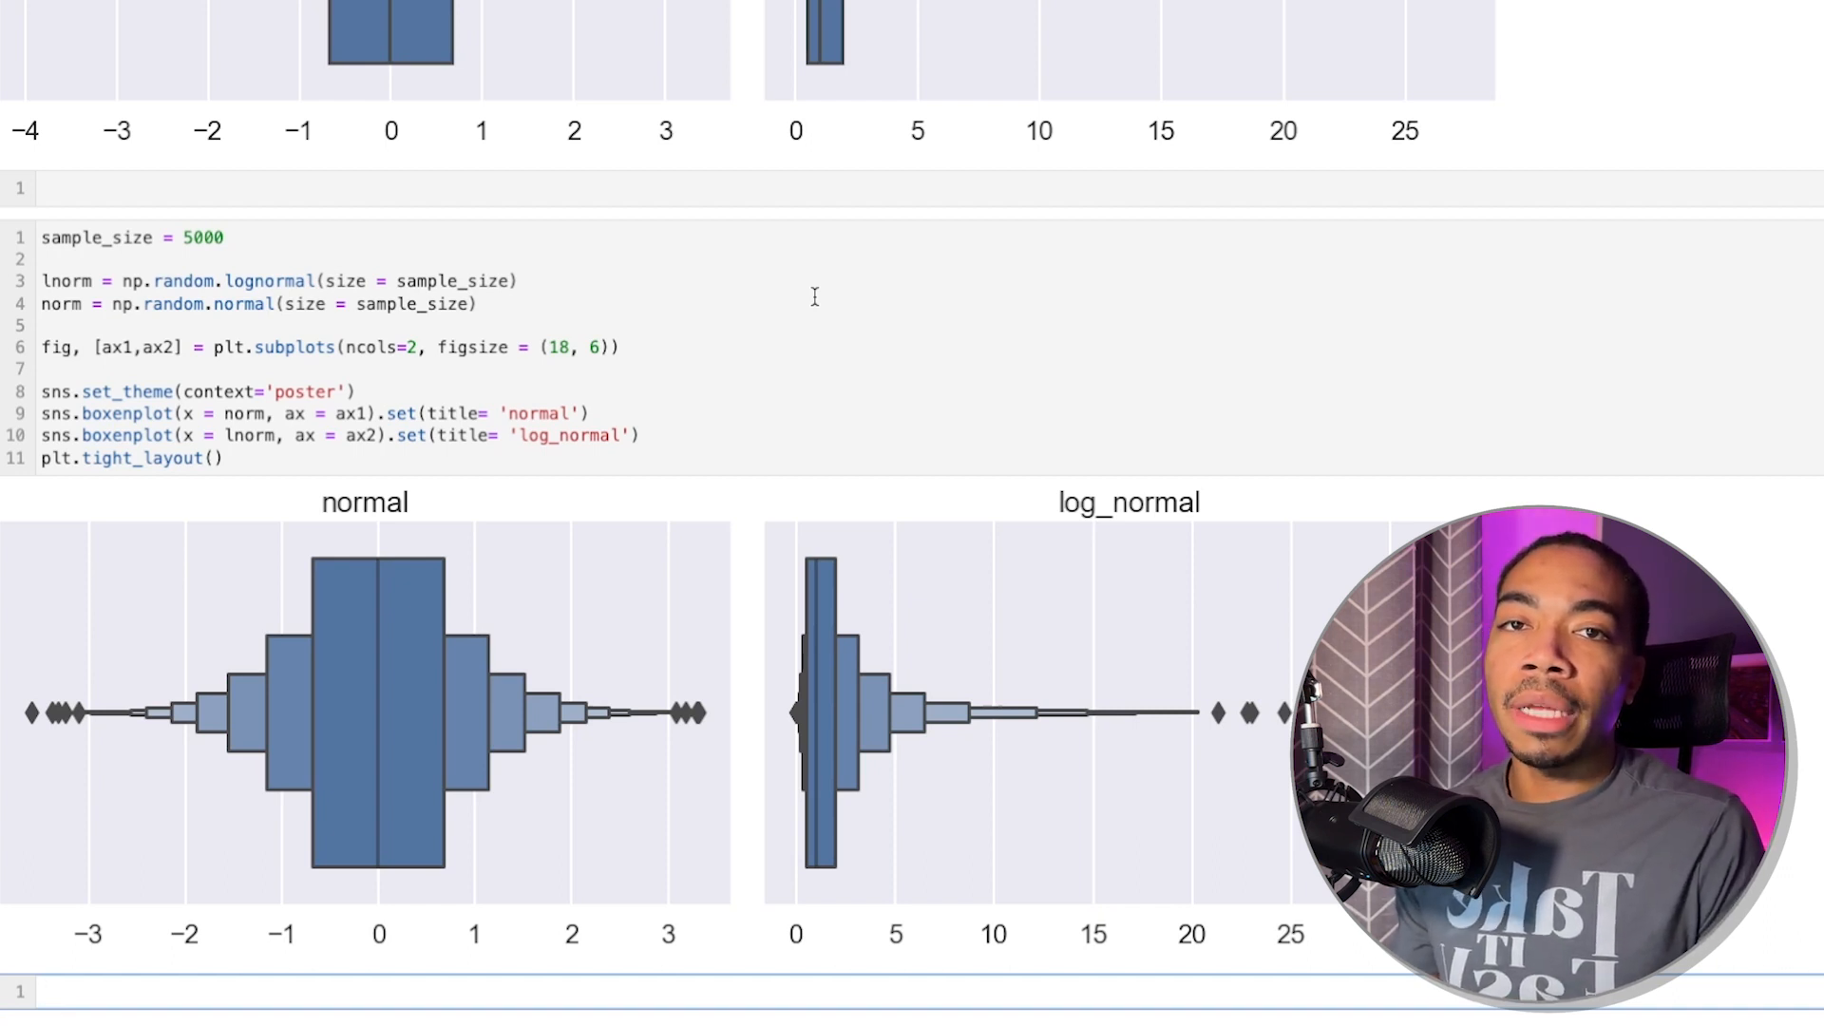
mouse_move(245, 490)
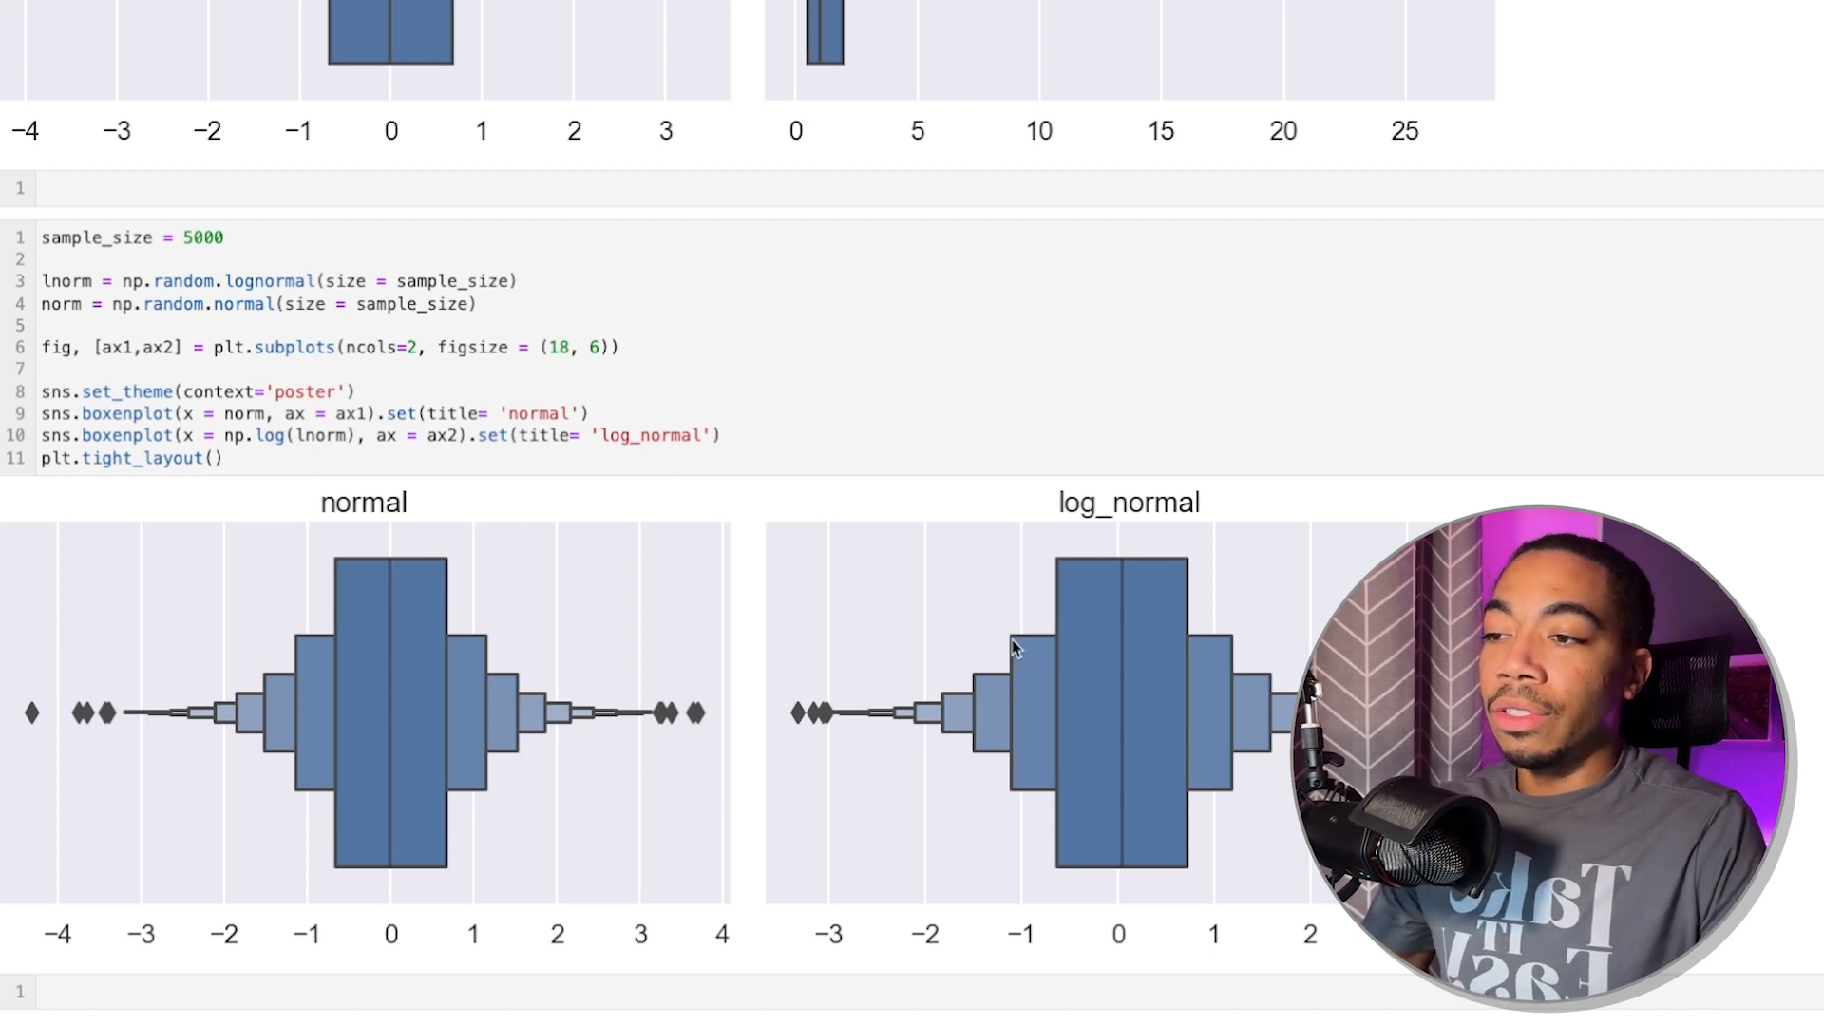
mouse_move(794, 682)
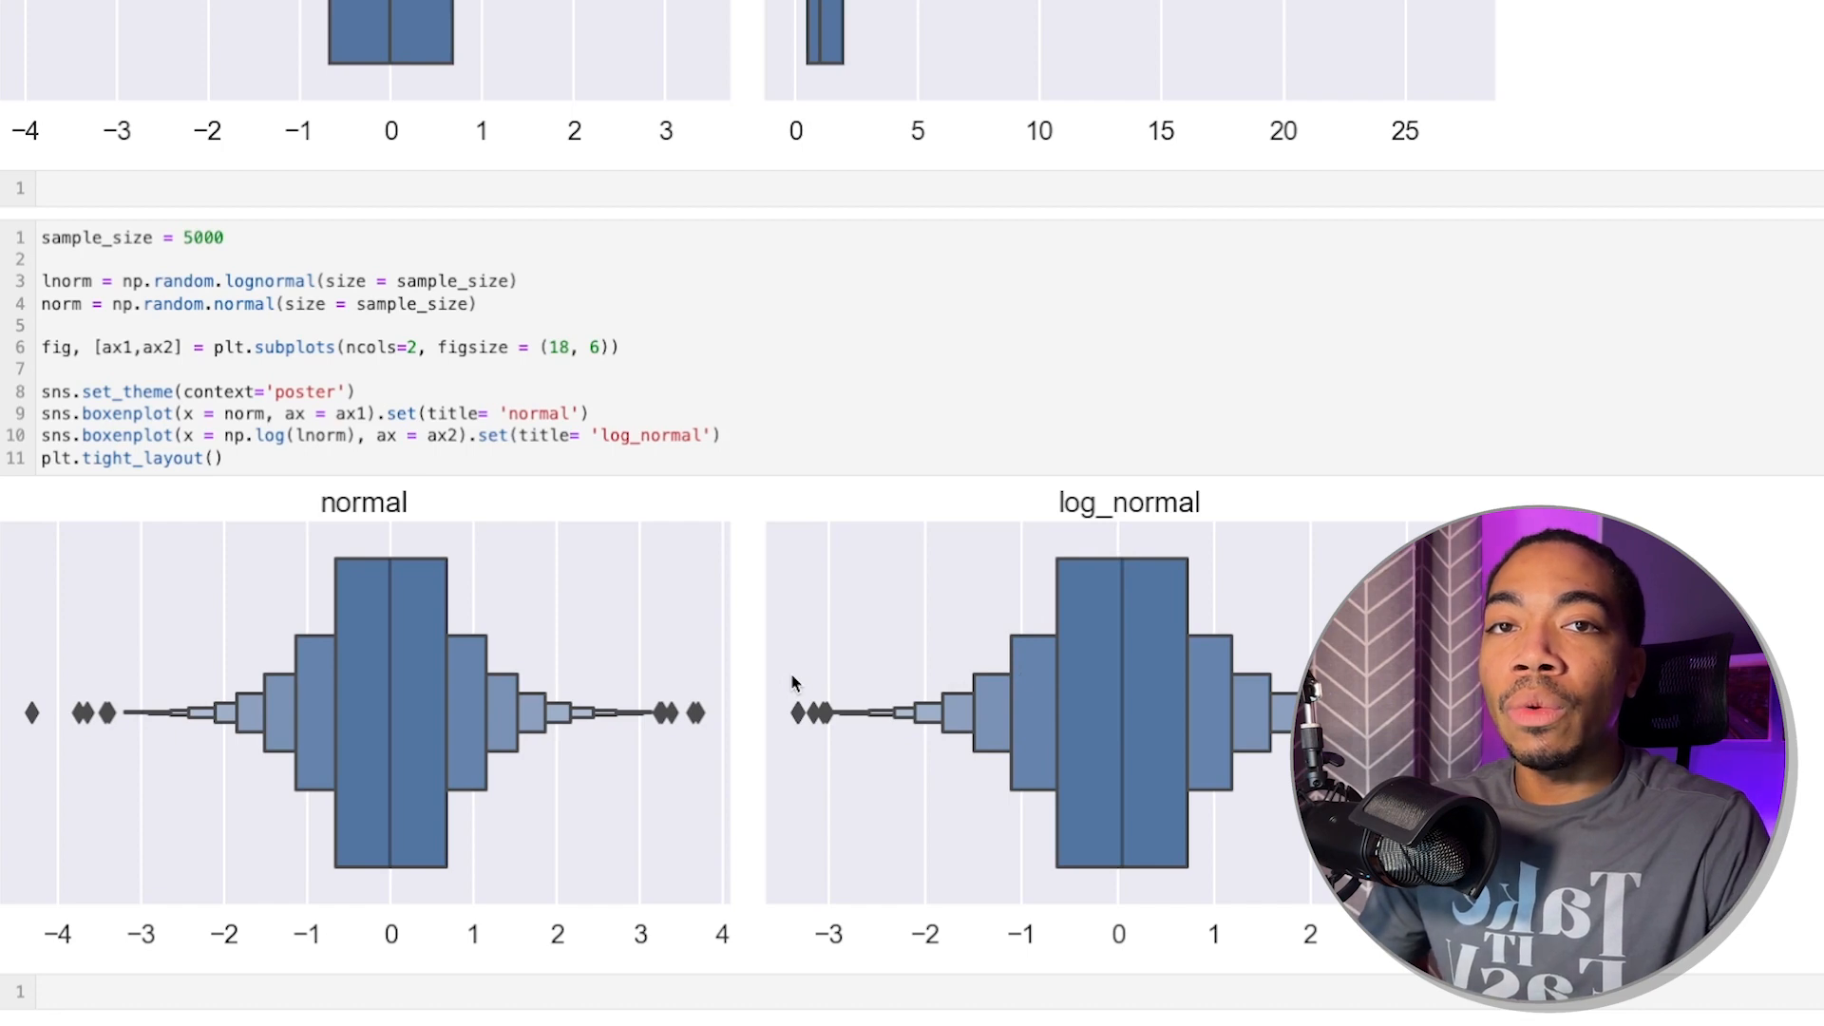
Scroll up to the box plot cell above the boxen comparison.
scroll(up, 3)
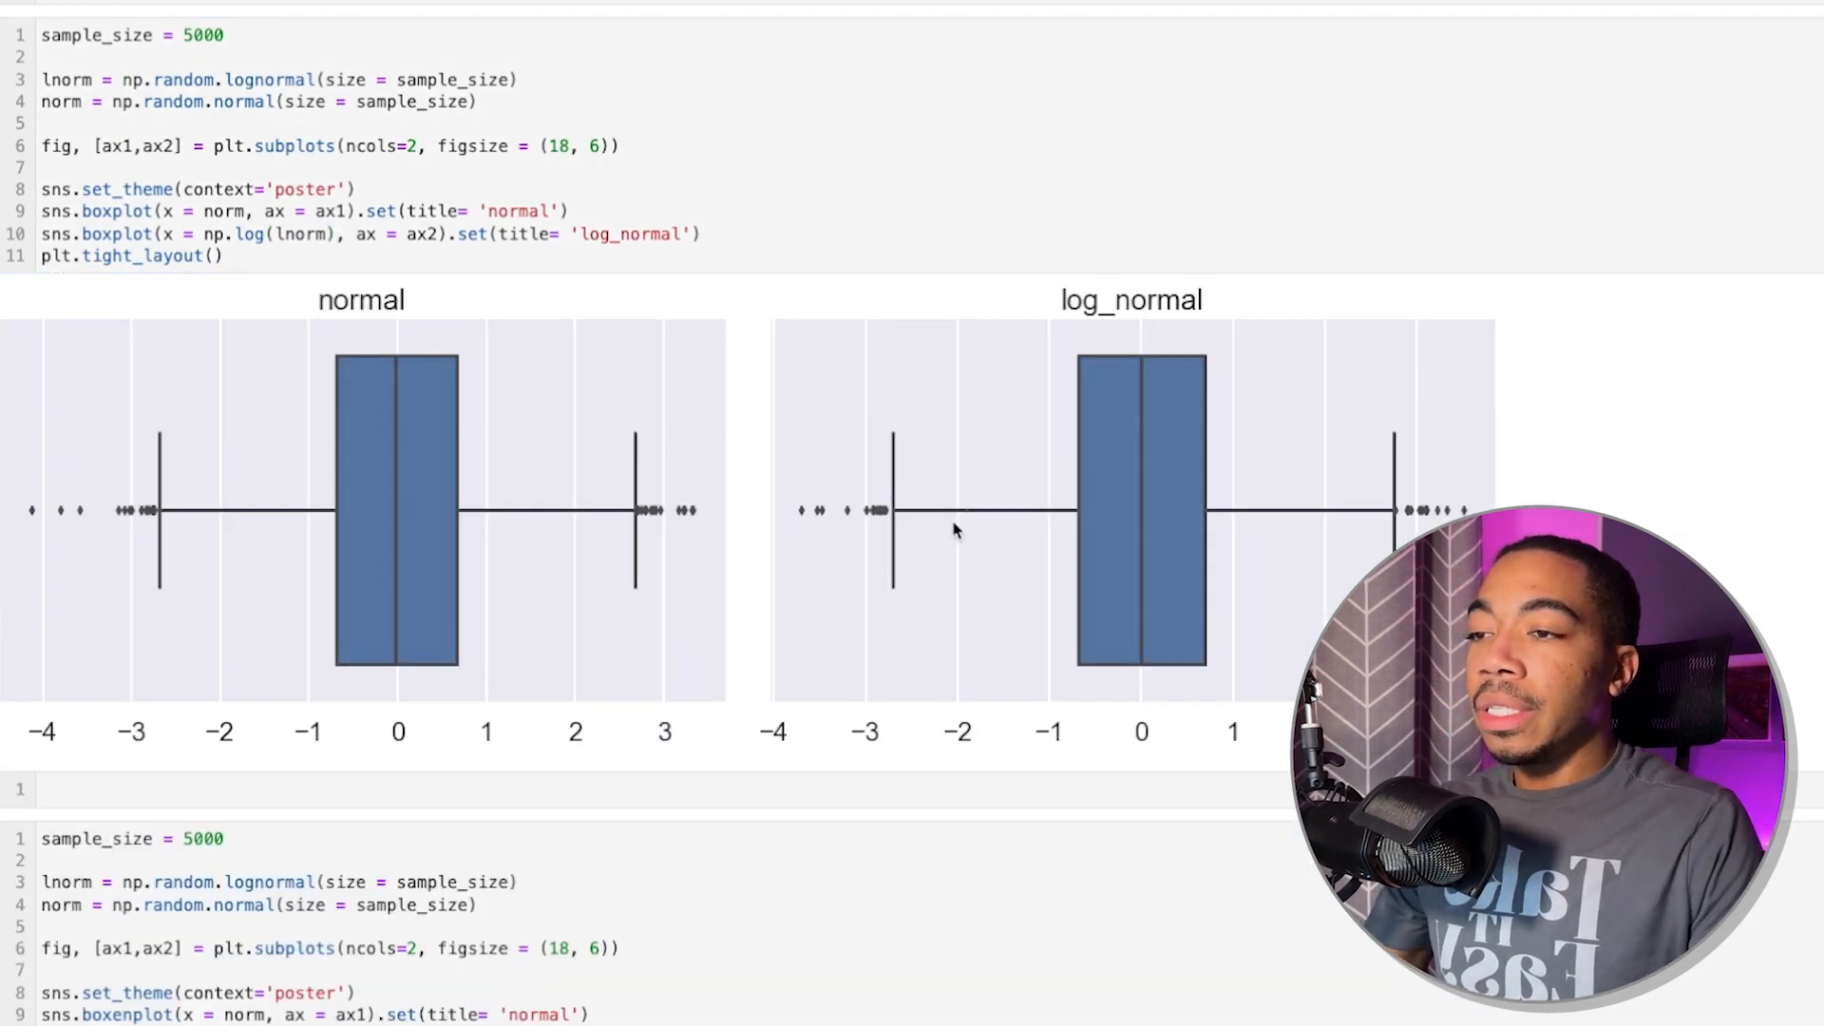
Scroll down to bring the log-transformed boxen plots back into view.
scroll(down, 3)
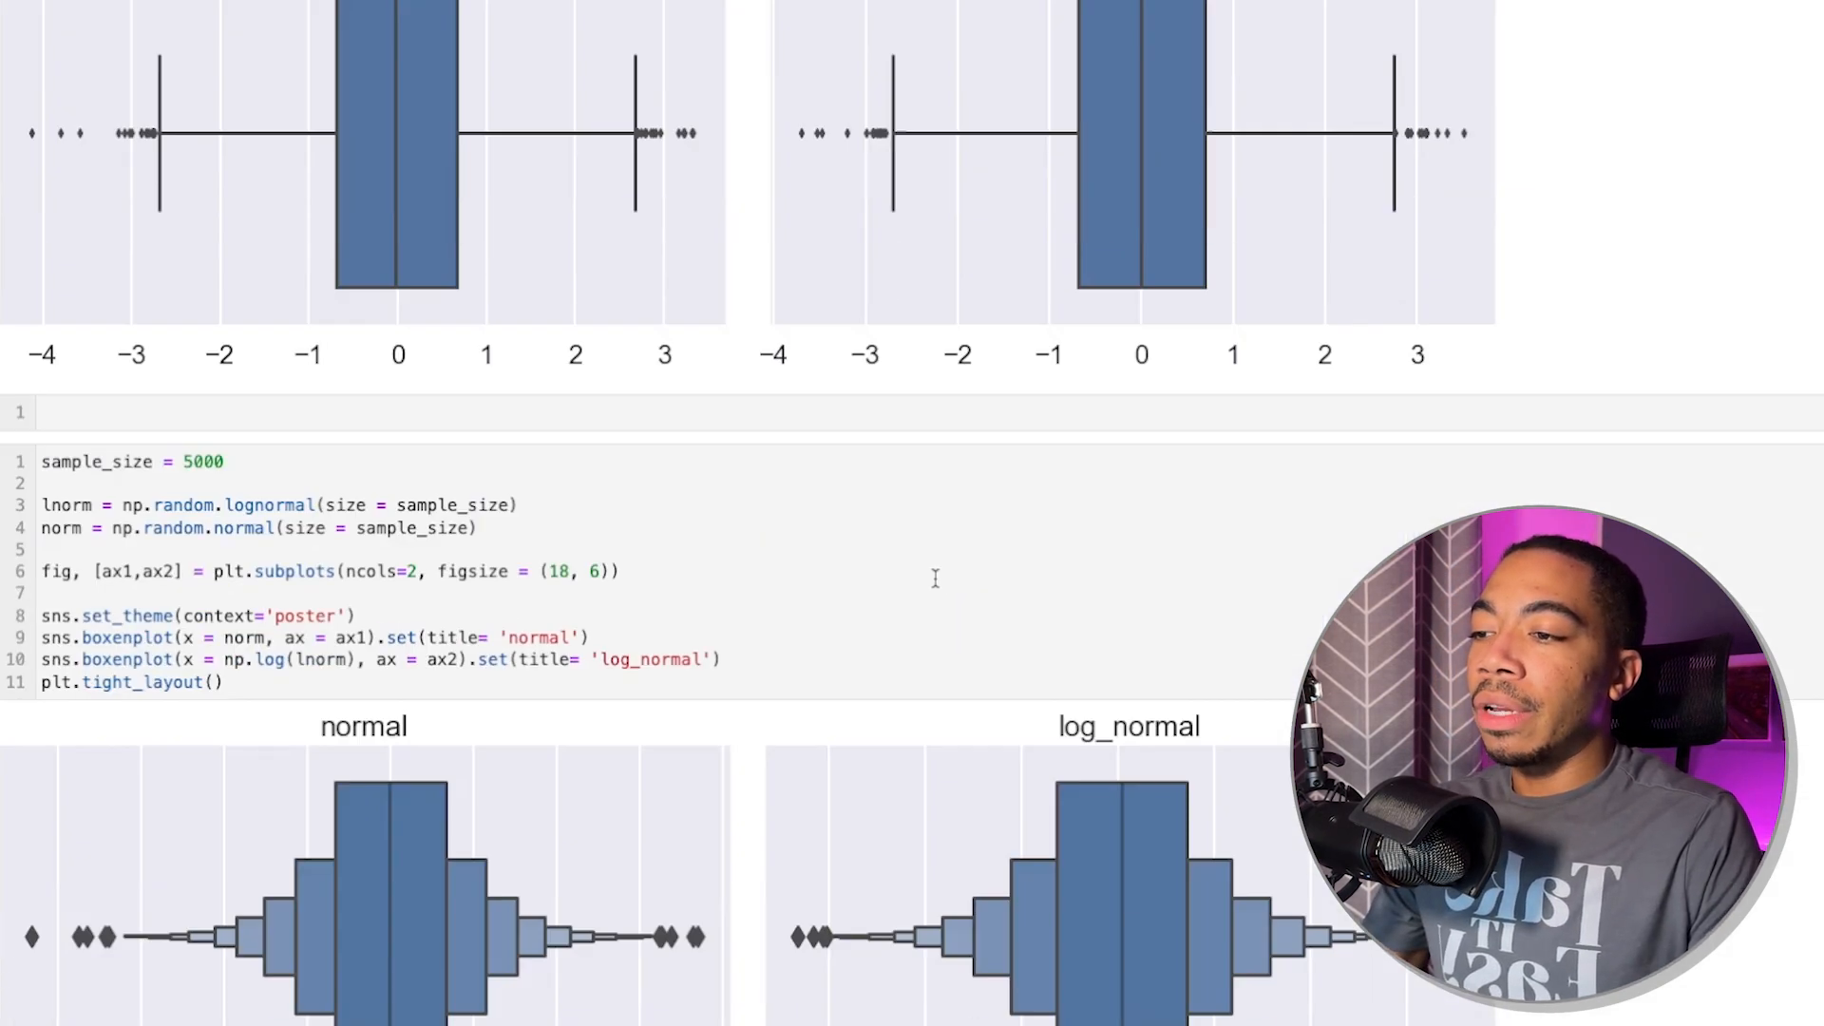
scroll(down, 3)
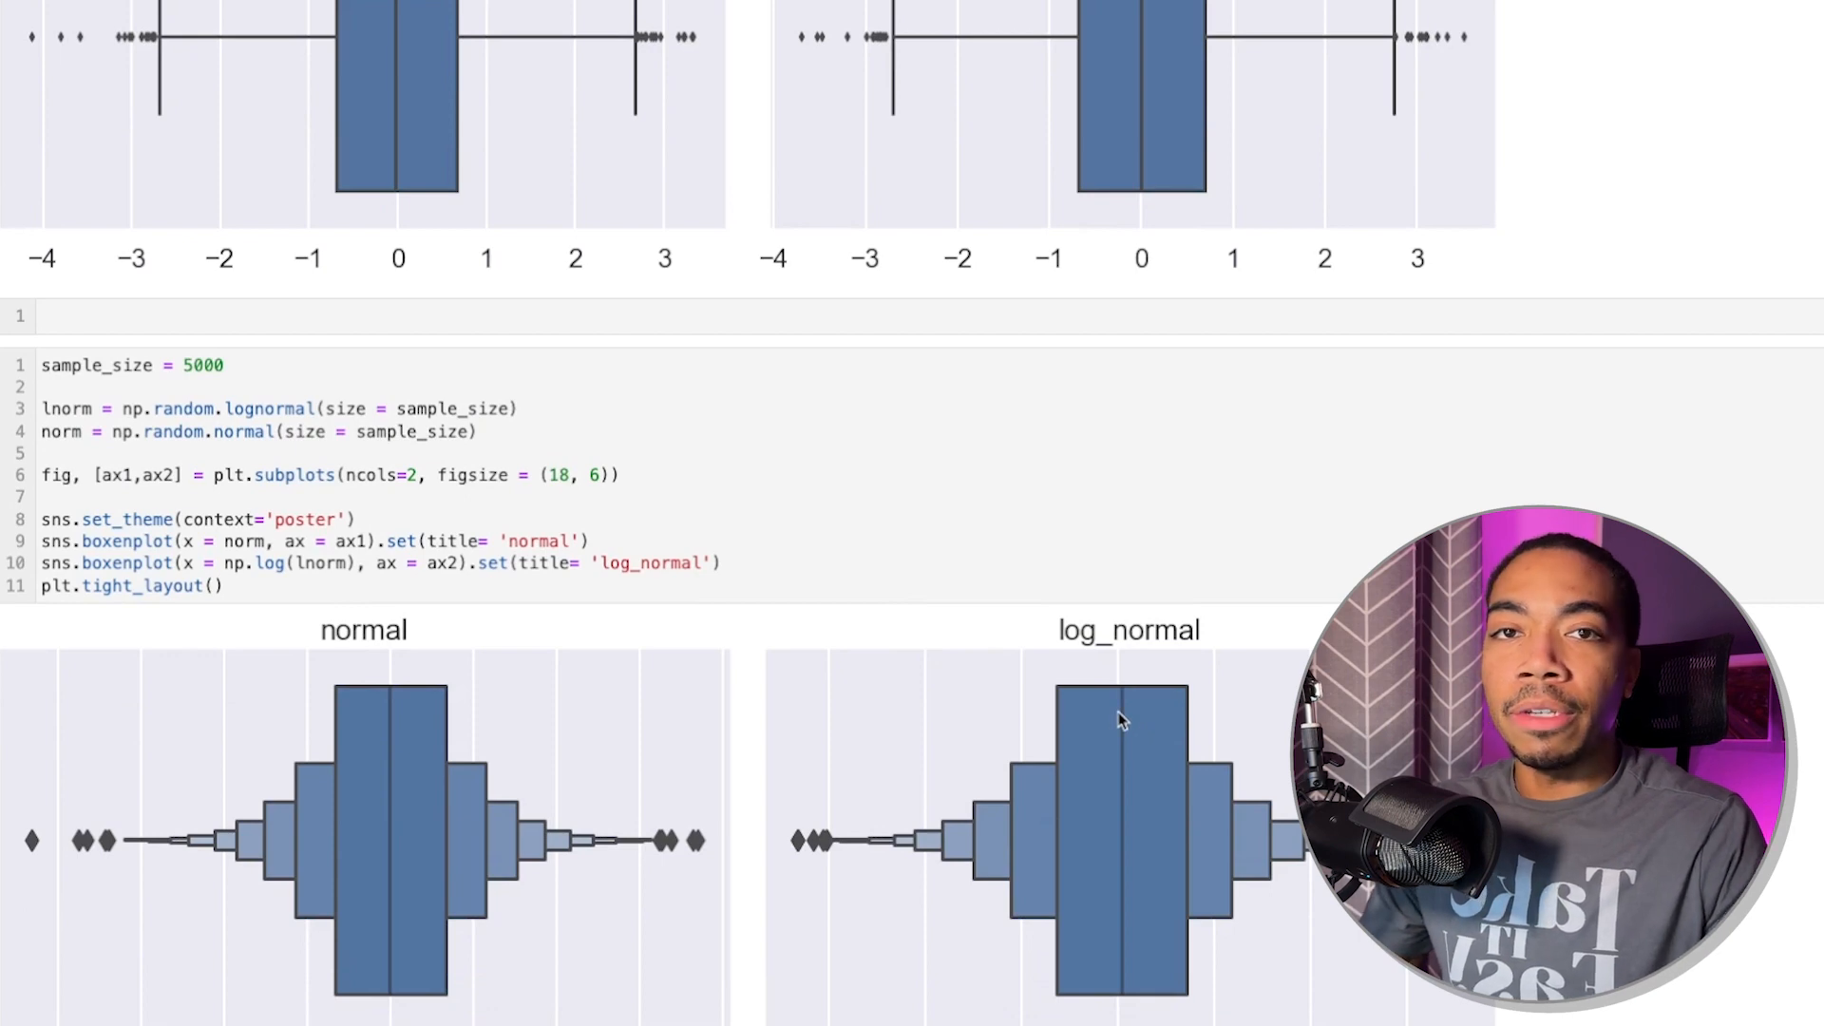